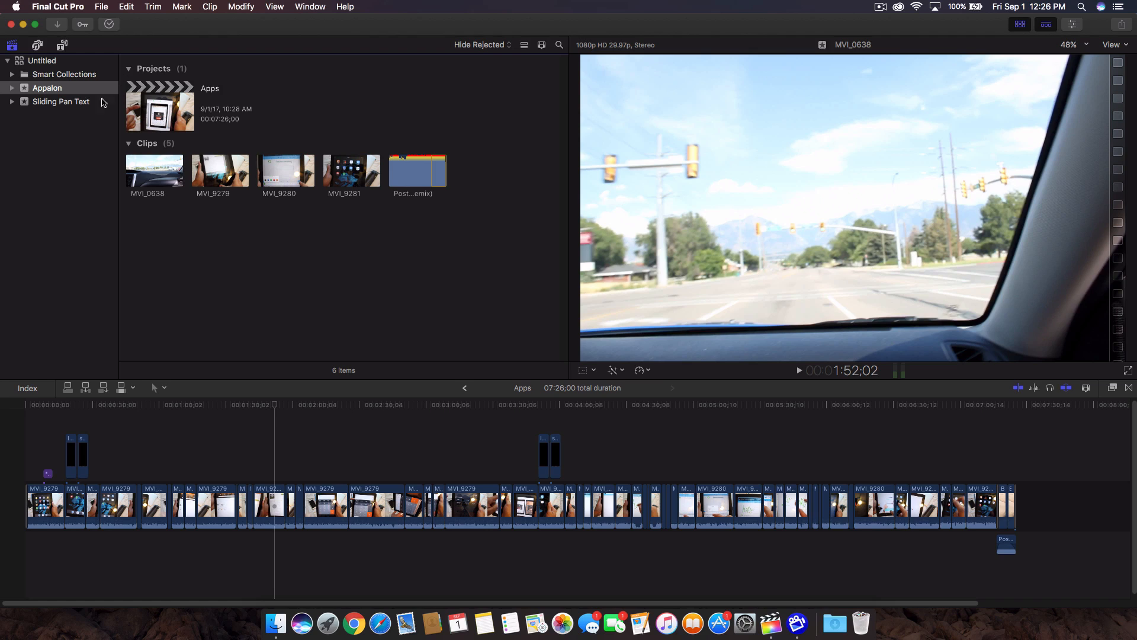
- Select the Appalon event and bring up the File menu's new-item options
{"action": "left_click", "coordinate": [47, 87]}
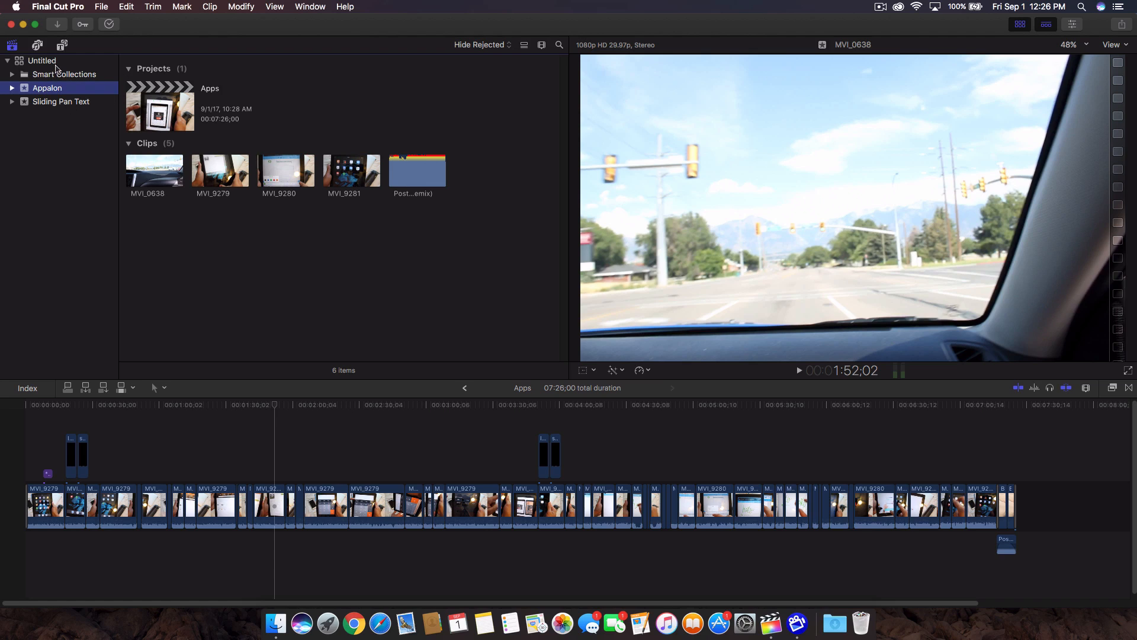
{"action": "mouse_move", "coordinate": [42, 60]}
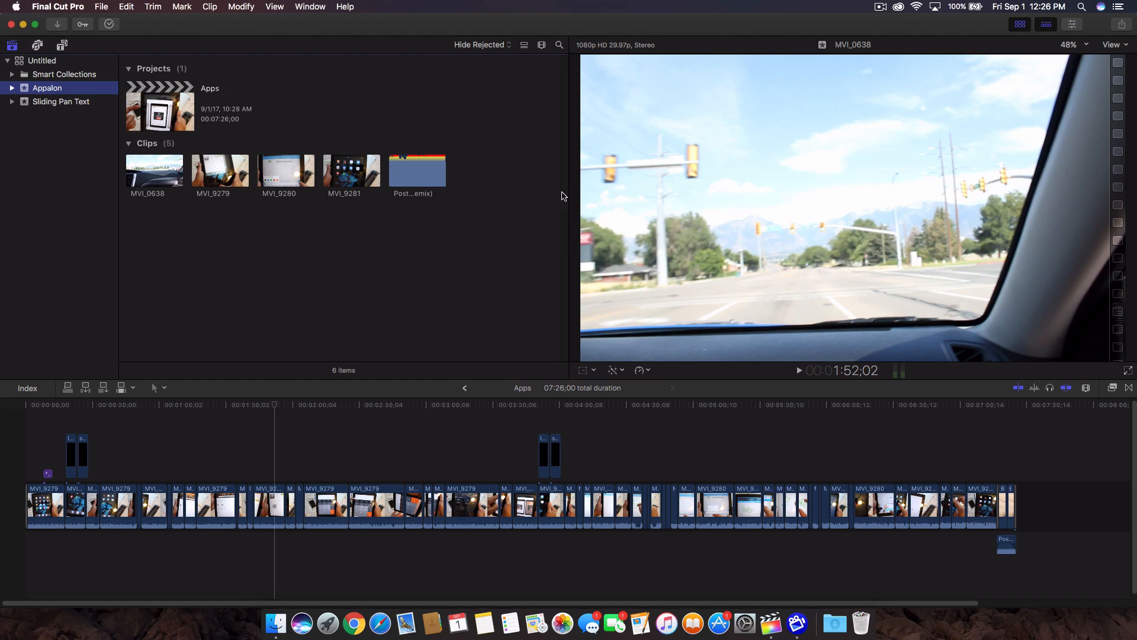
{"action": "mouse_move", "coordinate": [532, 194]}
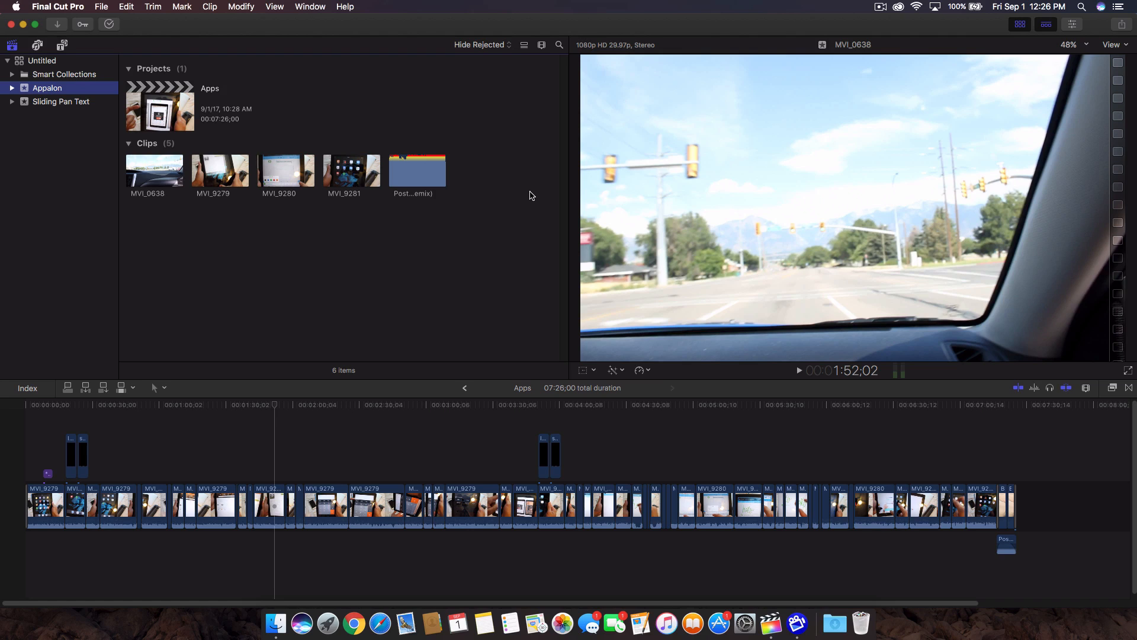
{"action": "mouse_move", "coordinate": [491, 245]}
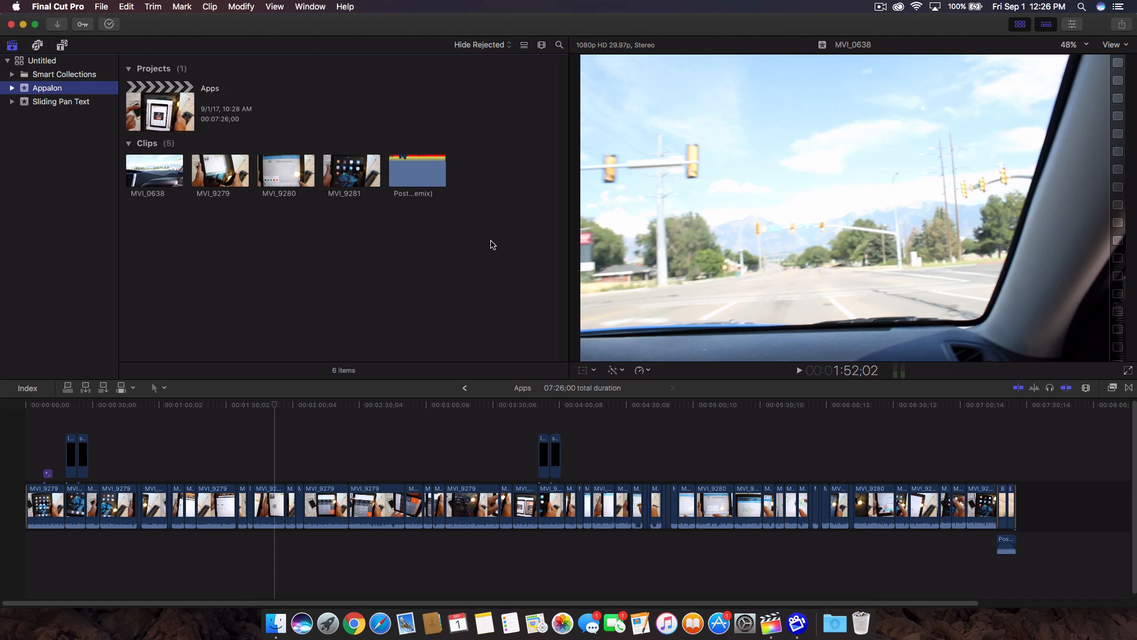
{"action": "mouse_move", "coordinate": [498, 248]}
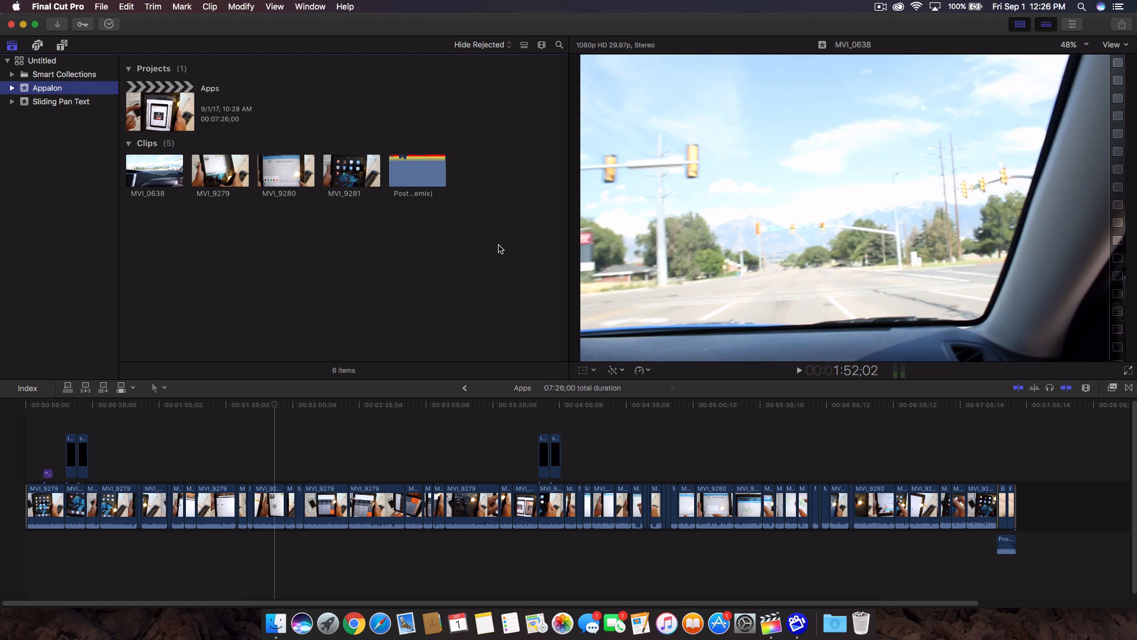
{"action": "mouse_move", "coordinate": [320, 188]}
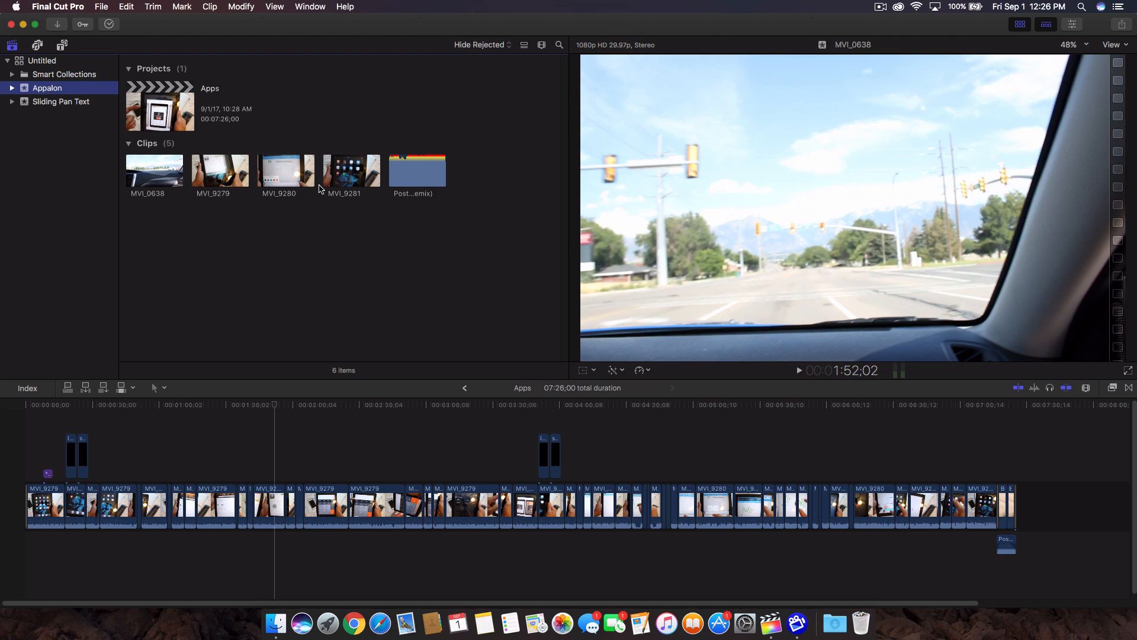
{"action": "left_click", "coordinate": [101, 7]}
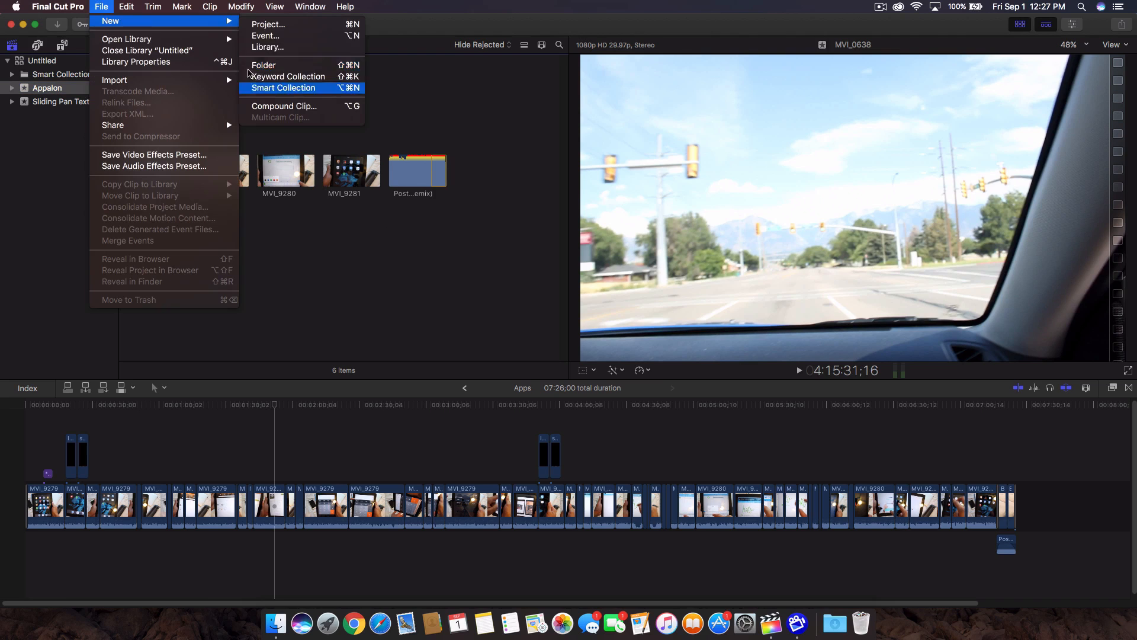
{"action": "mouse_move", "coordinate": [269, 24]}
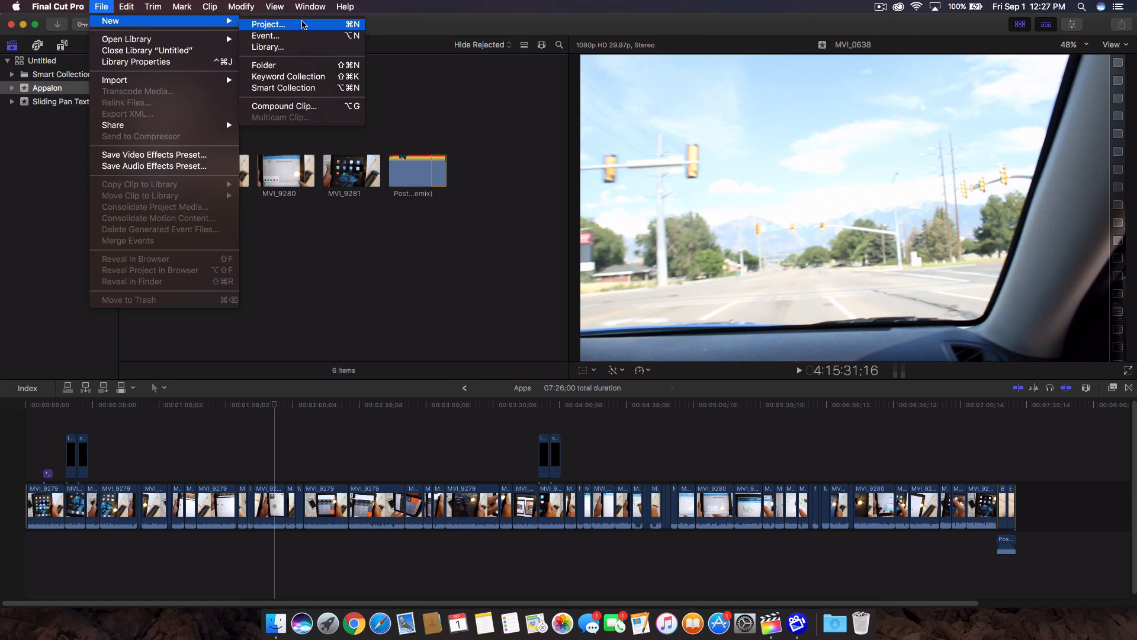
{"action": "mouse_move", "coordinate": [259, 58]}
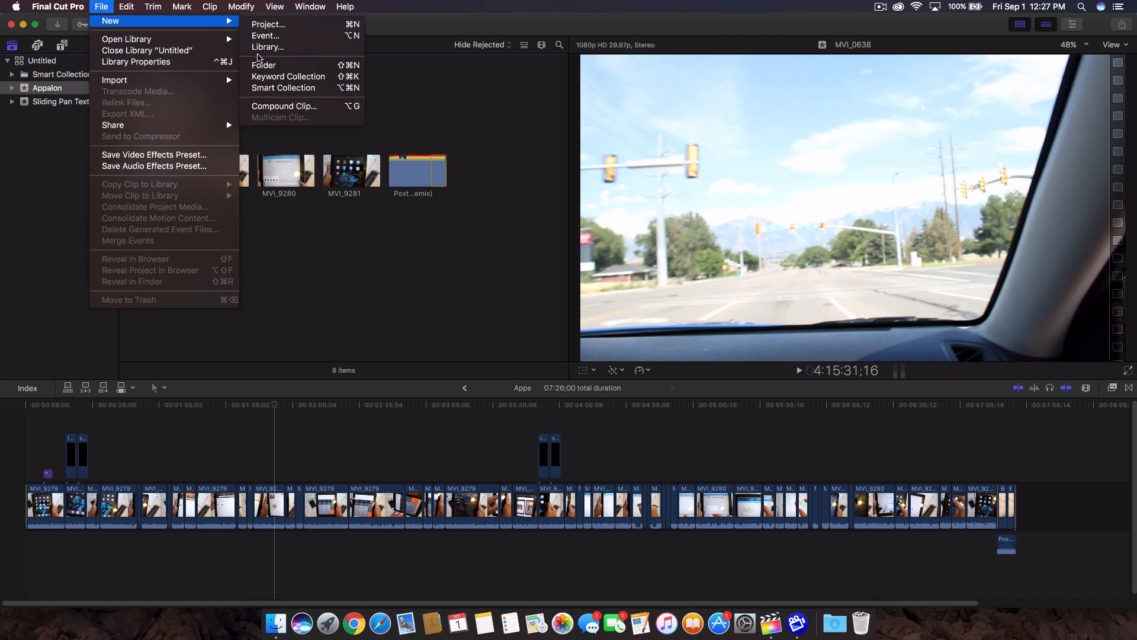
{"action": "mouse_move", "coordinate": [265, 35]}
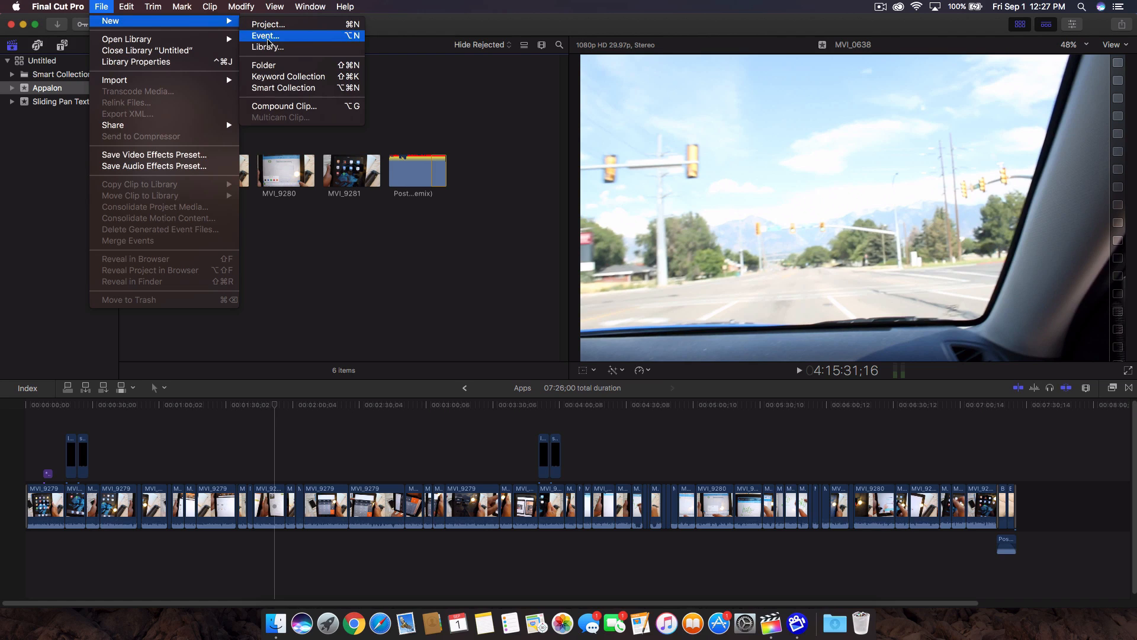
{"action": "mouse_move", "coordinate": [268, 46]}
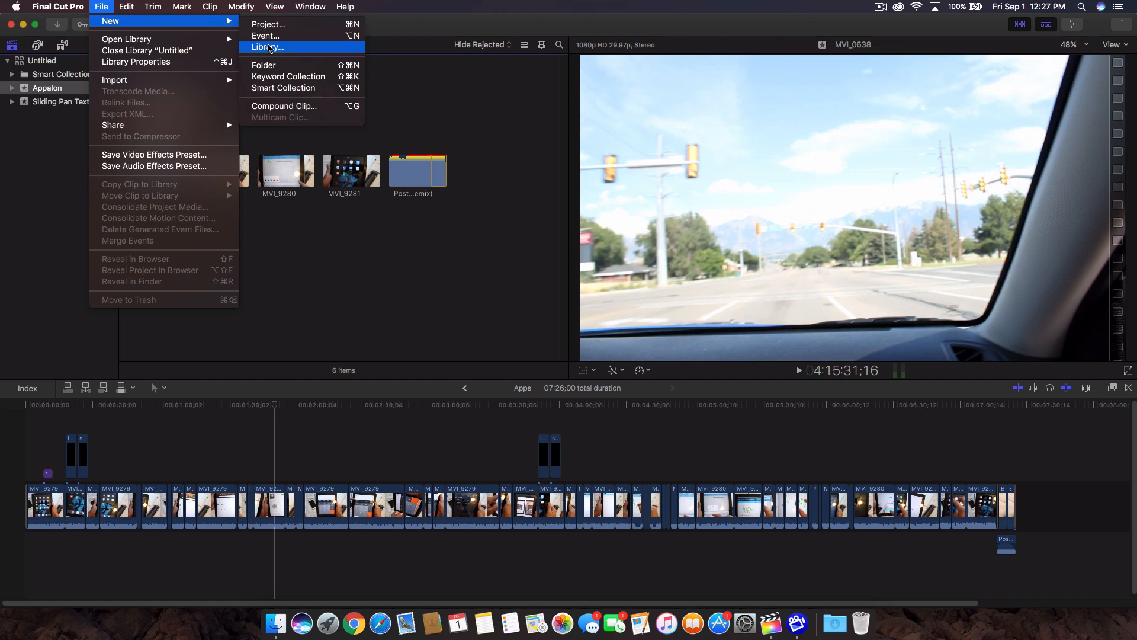
{"action": "mouse_move", "coordinate": [272, 50]}
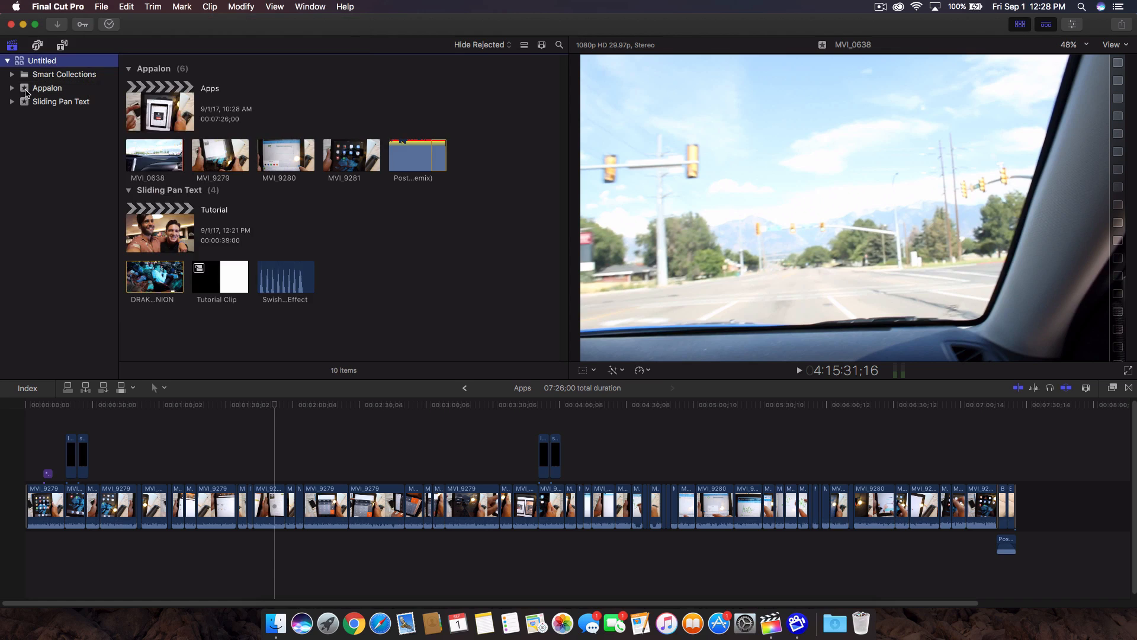
- Rename the library Library 2017, browse Appalon and Sliding Pan Text, then reselect the library
{"action": "left_click", "coordinate": [7, 61]}
{"action": "type", "text": "Library 2017"}
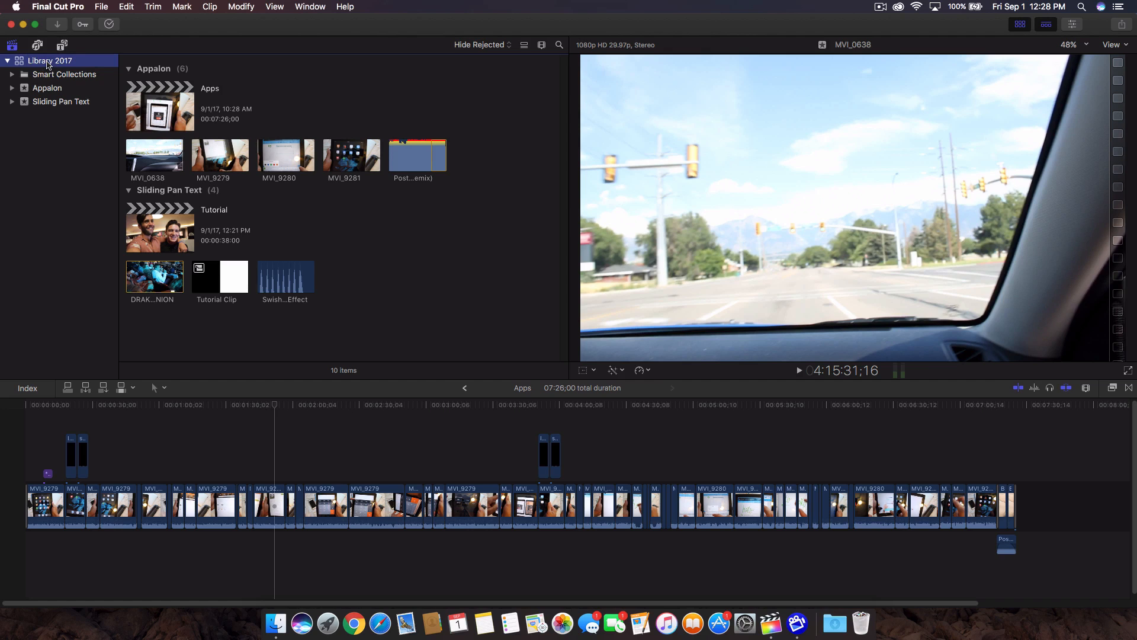
{"action": "mouse_move", "coordinate": [88, 74]}
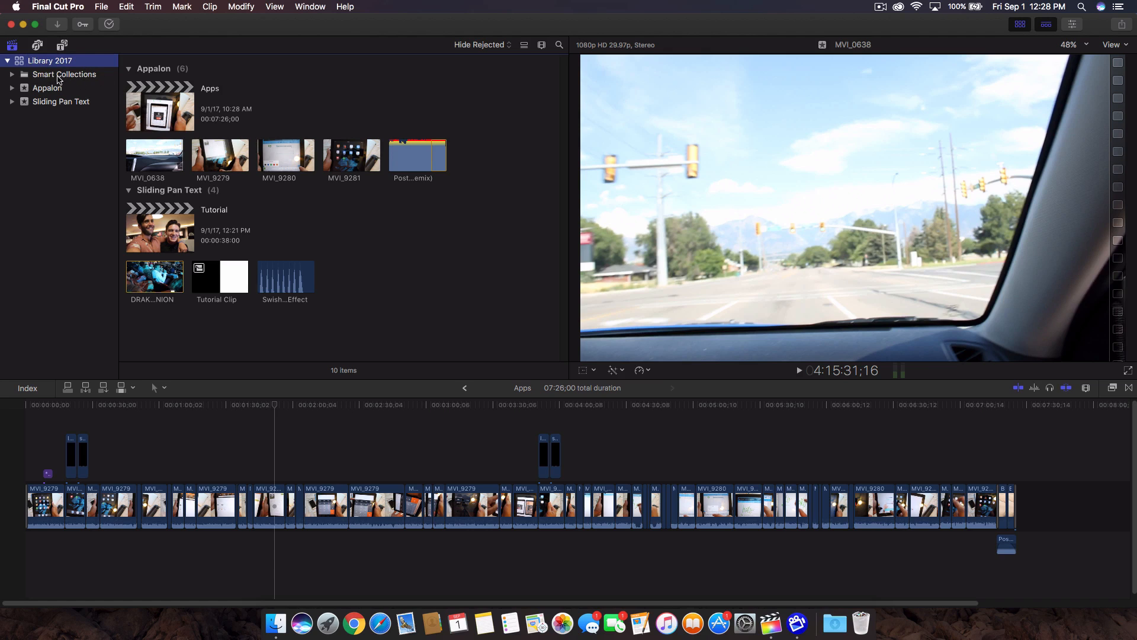
{"action": "left_click", "coordinate": [47, 88]}
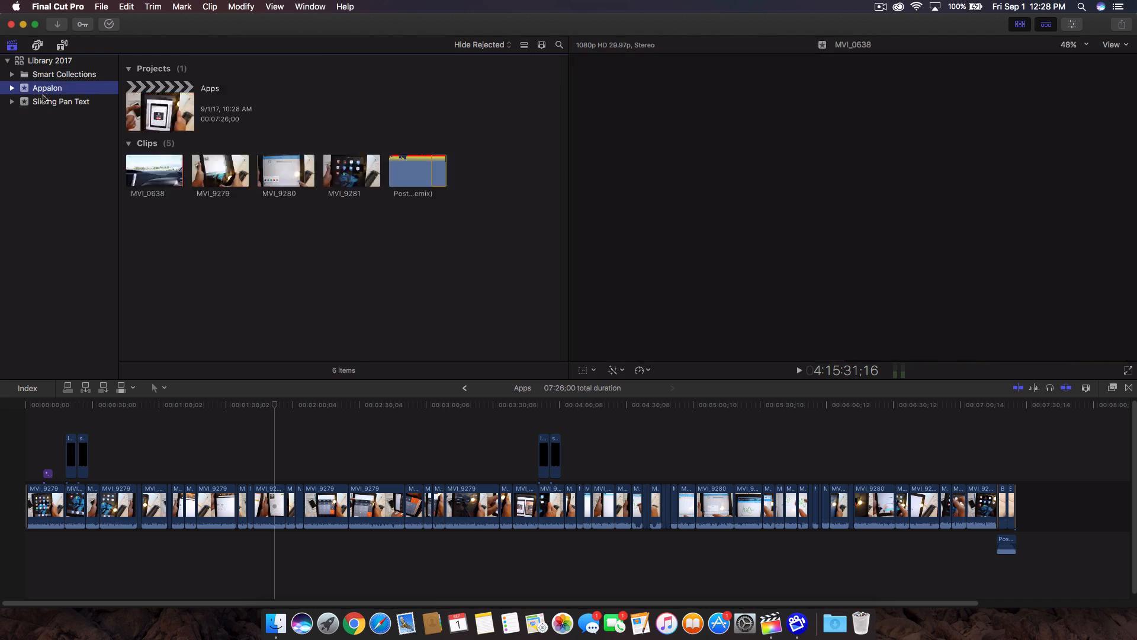
{"action": "left_click", "coordinate": [61, 101]}
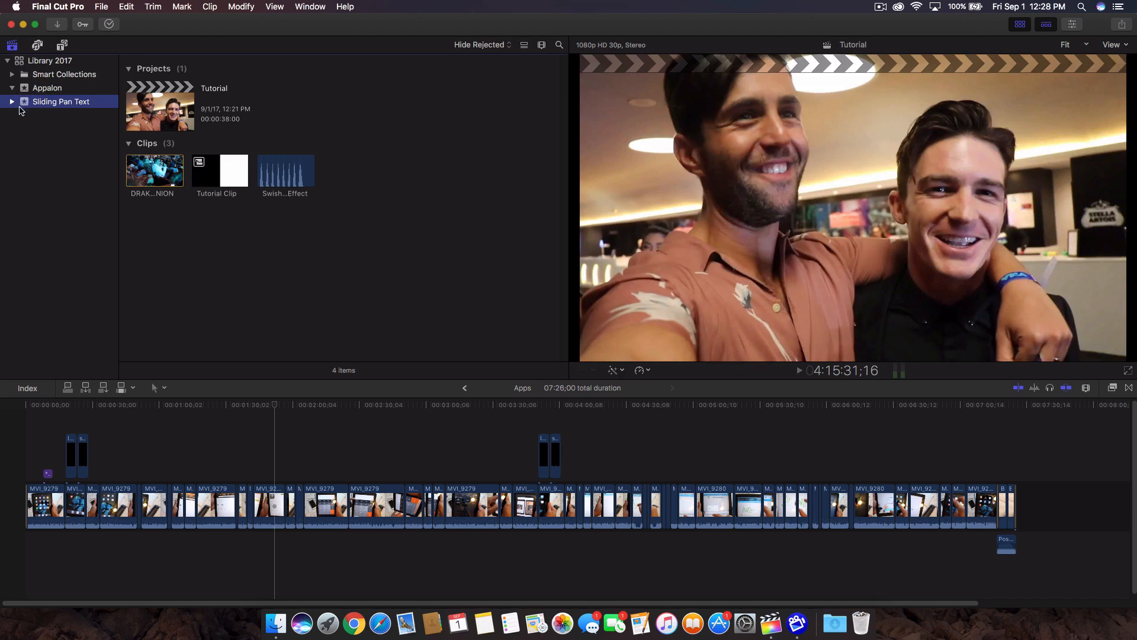
{"action": "left_click", "coordinate": [48, 87]}
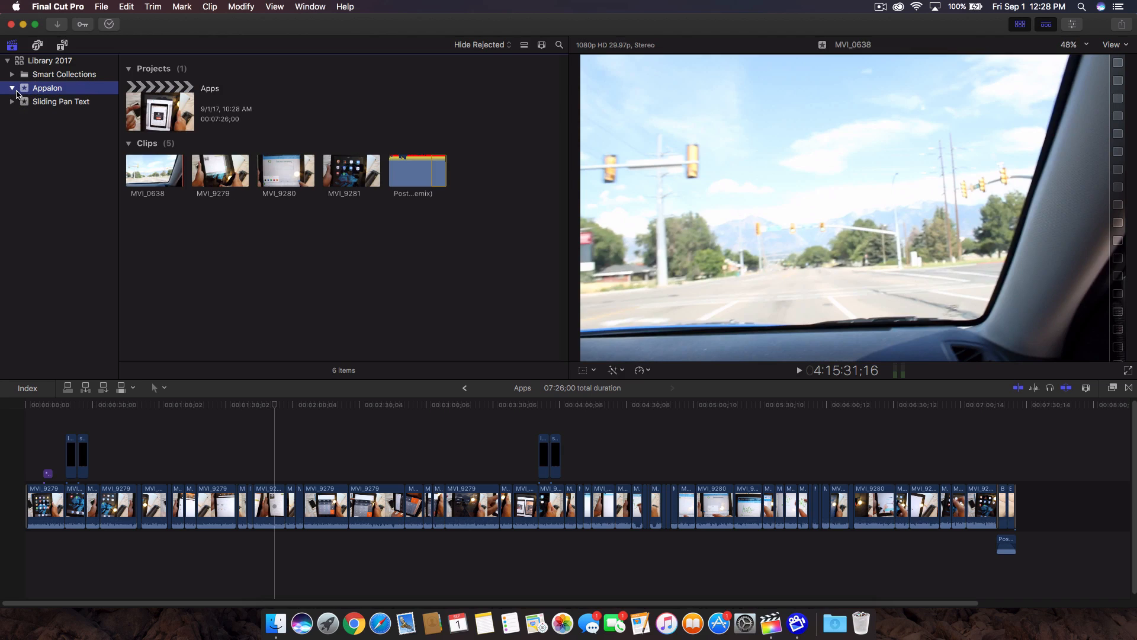
{"action": "left_click", "coordinate": [159, 106]}
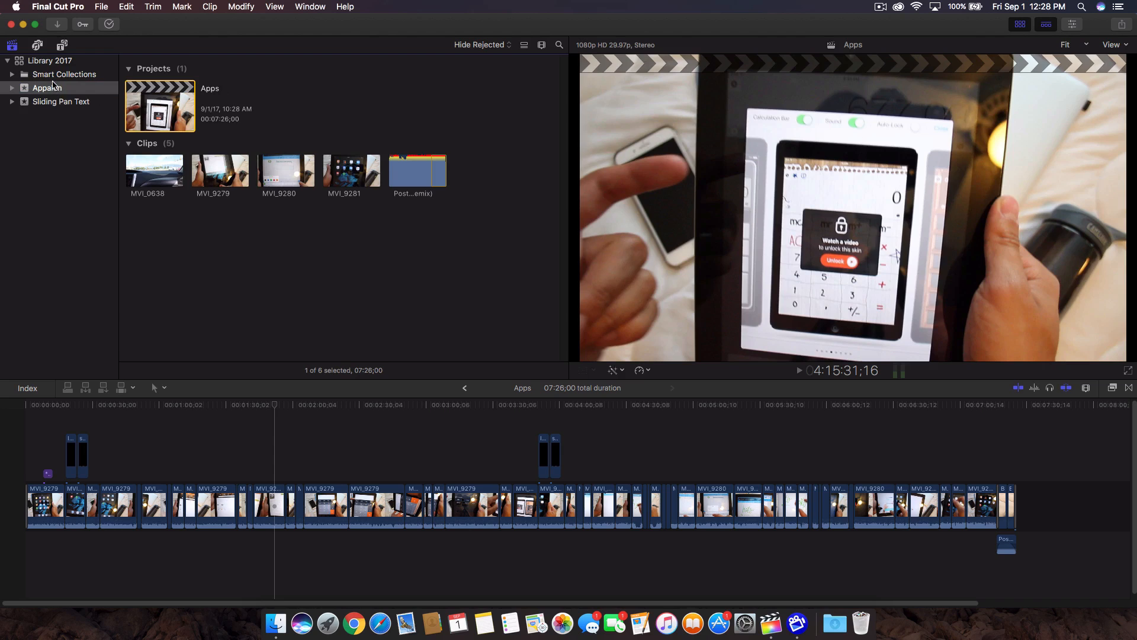
{"action": "left_click", "coordinate": [49, 60]}
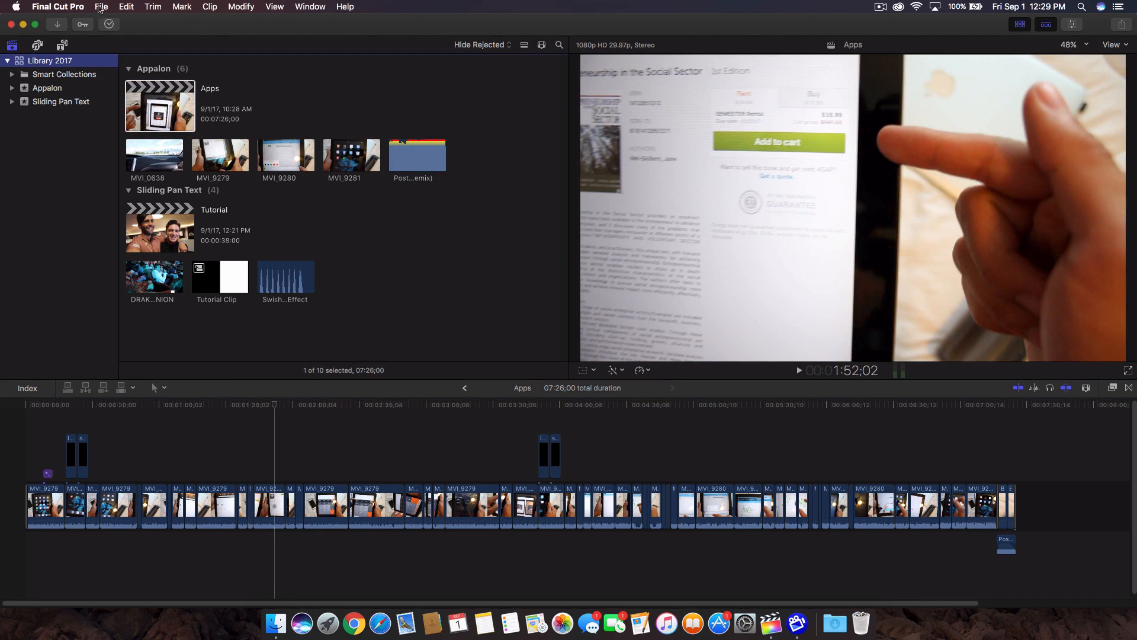
{"action": "mouse_move", "coordinate": [294, 37]}
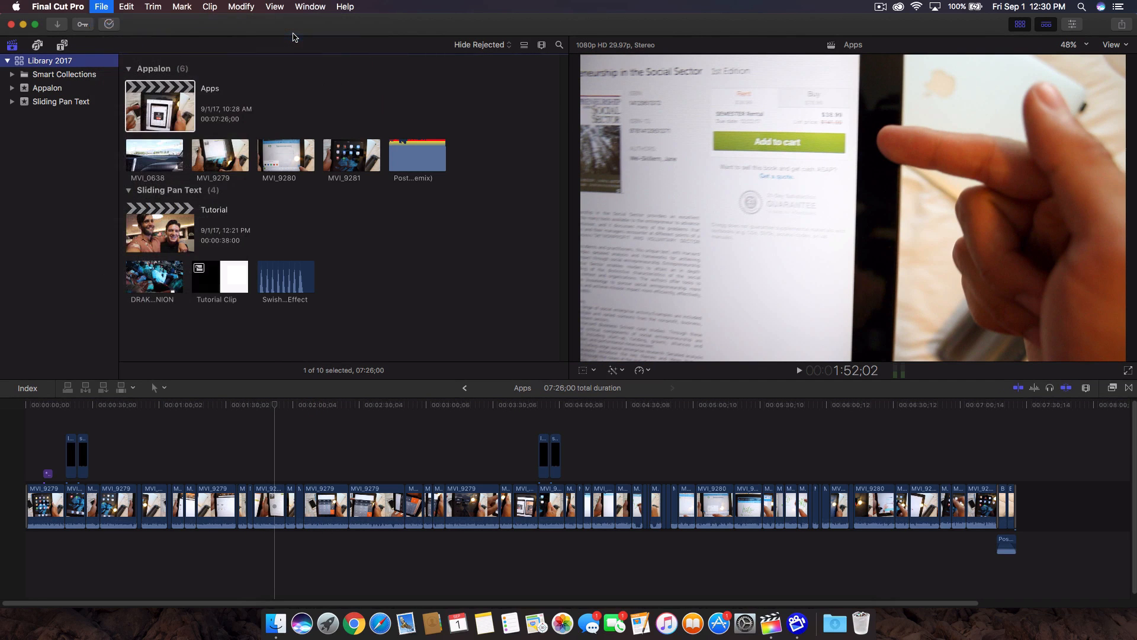
- Fill in a new event named Tutorial Event in Library 2017 with Create New Project ticked
{"action": "left_click", "coordinate": [100, 7]}
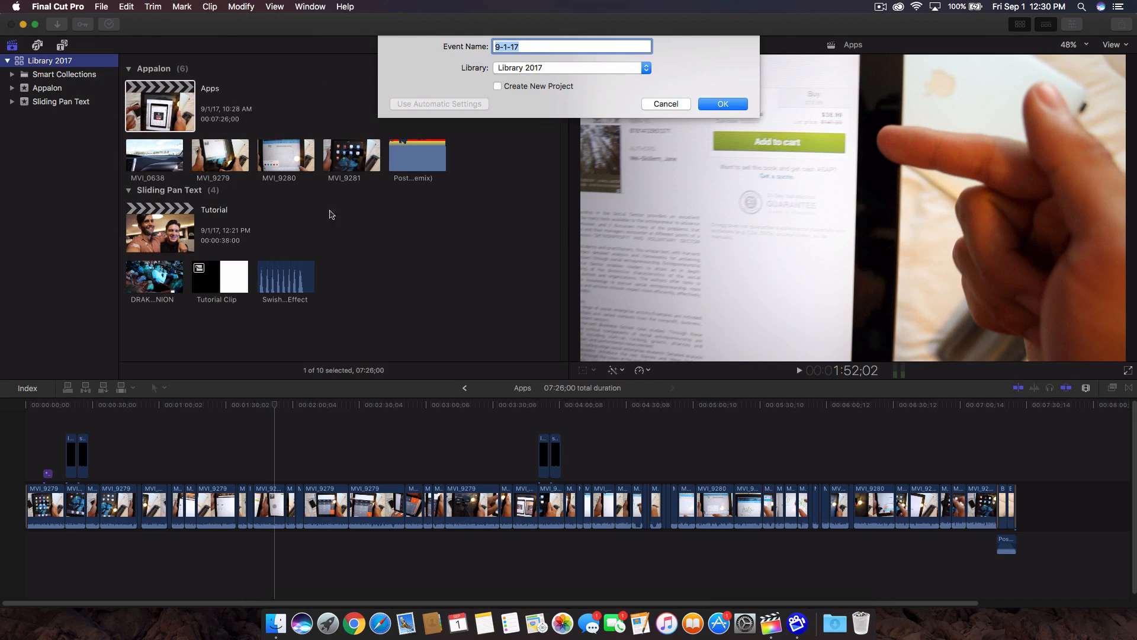
{"action": "mouse_move", "coordinate": [369, 218]}
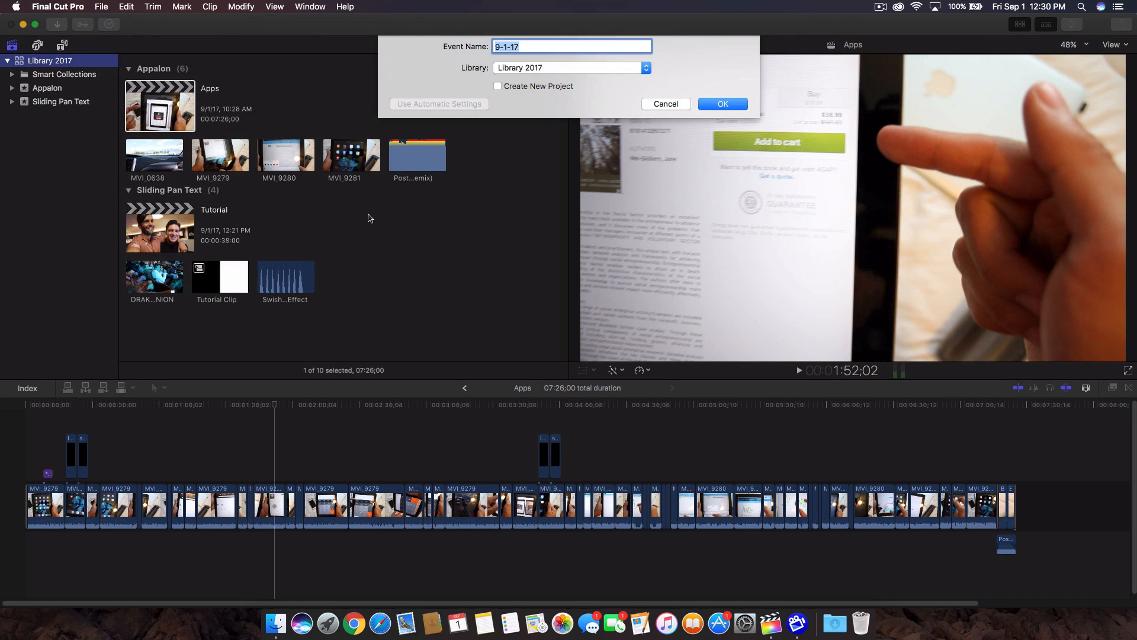
{"action": "mouse_move", "coordinate": [133, 148]}
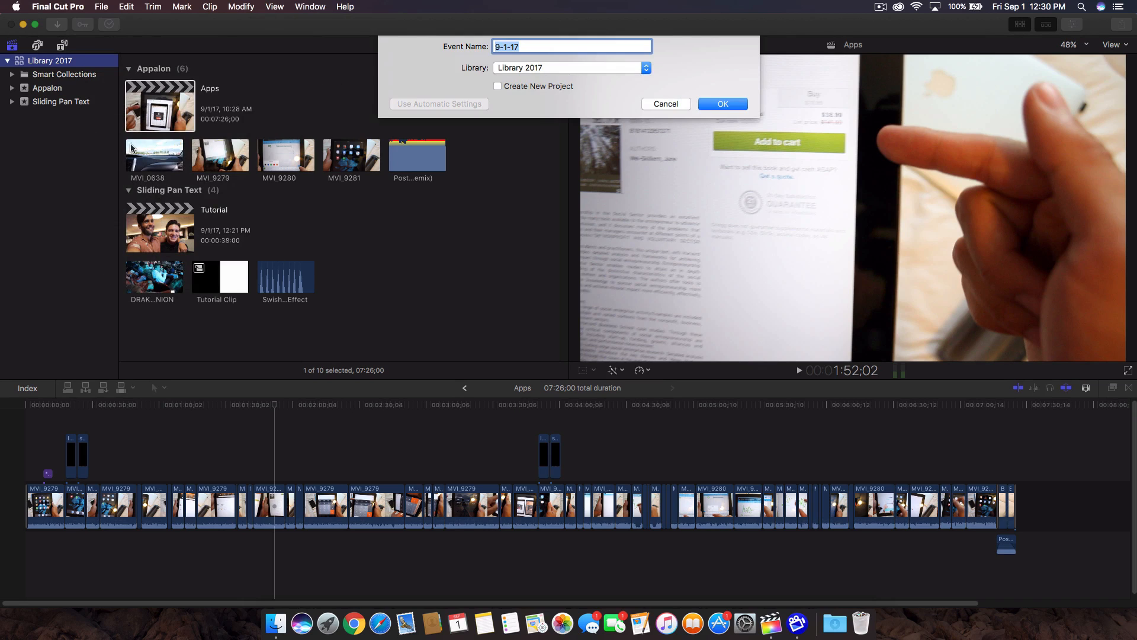
{"action": "mouse_move", "coordinate": [514, 93]}
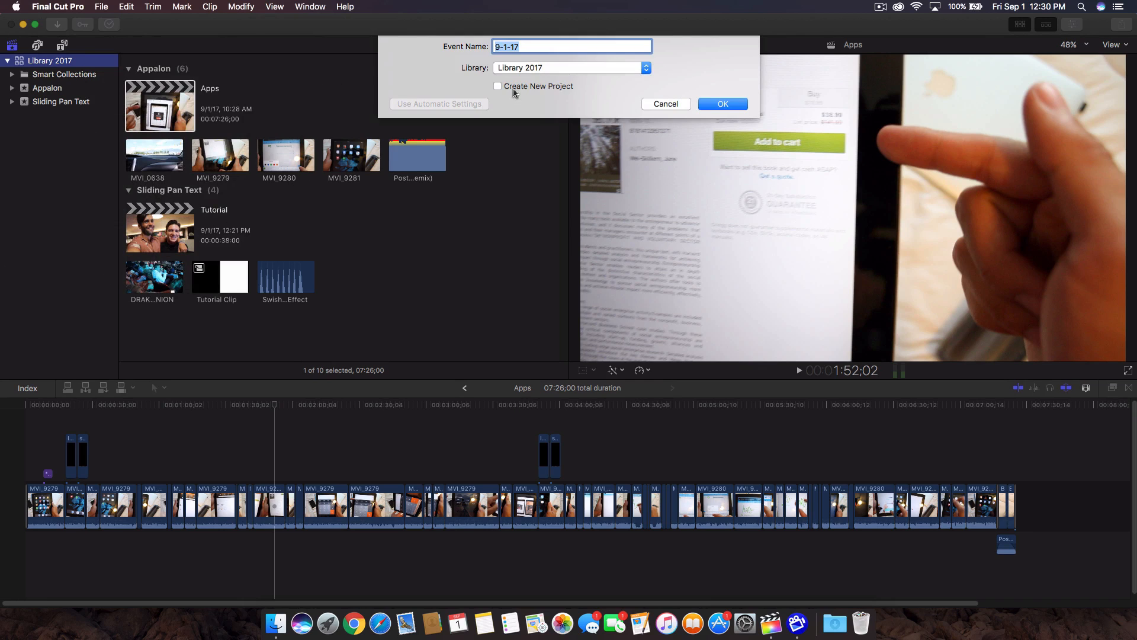
{"action": "mouse_move", "coordinate": [521, 58]}
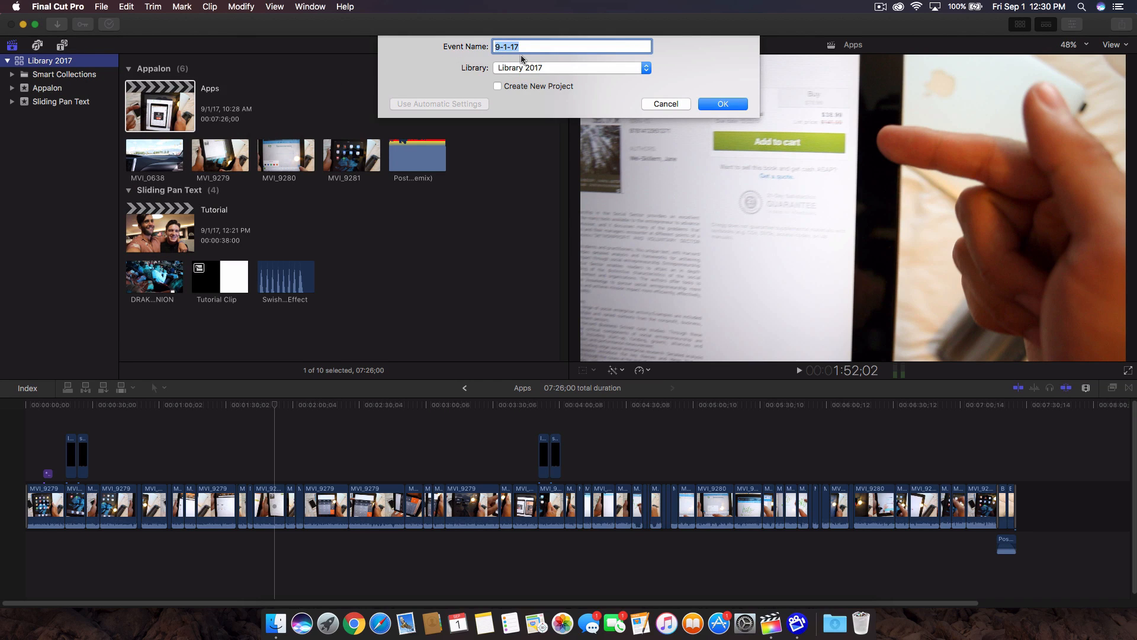
{"action": "type", "text": "Tutorial"}
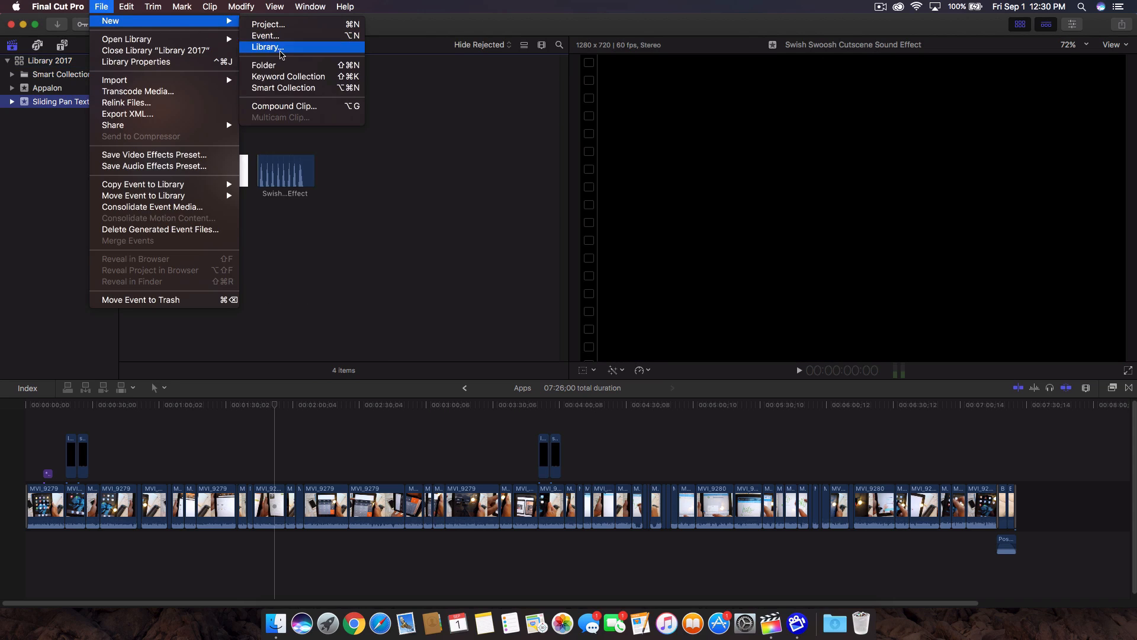
{"action": "left_click", "coordinate": [265, 36]}
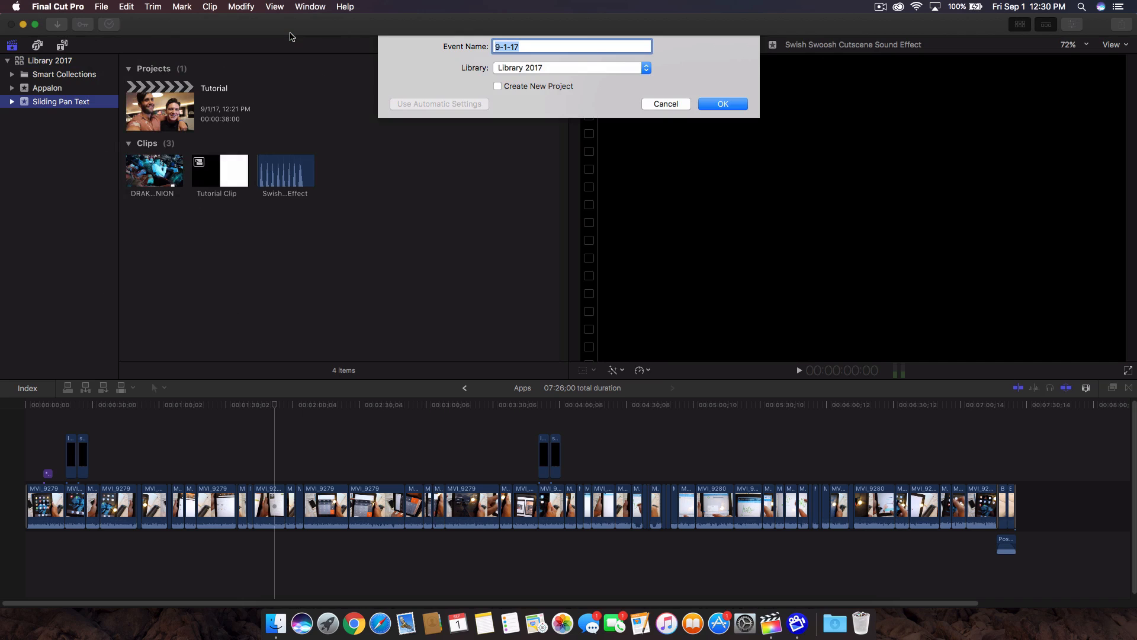
{"action": "type", "text": "Tutorial Event"}
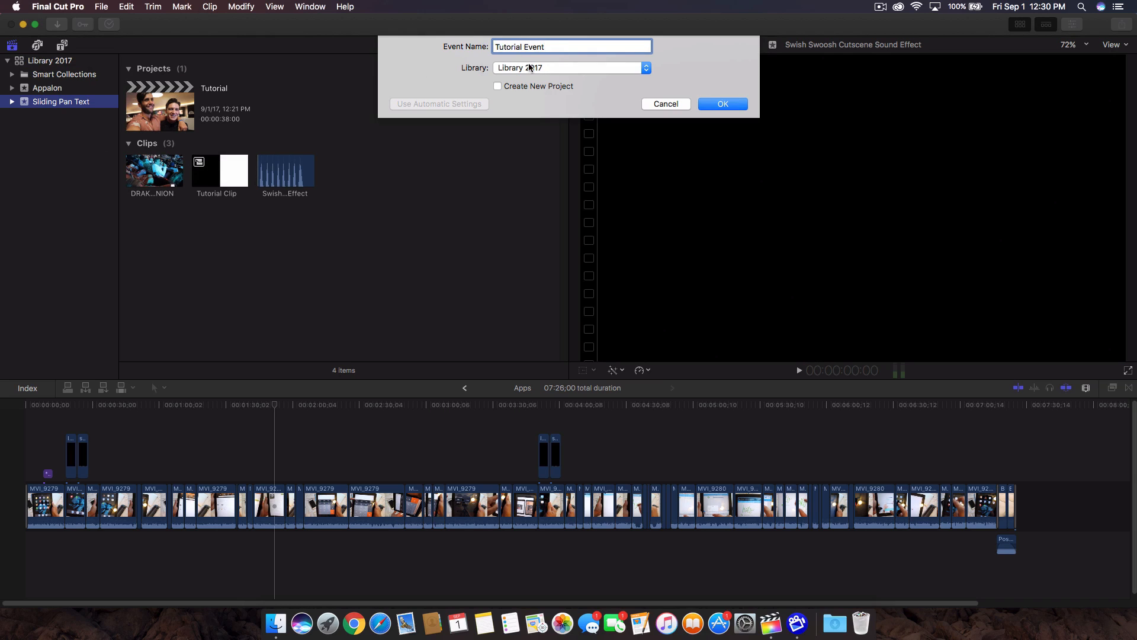
{"action": "left_click", "coordinate": [571, 67]}
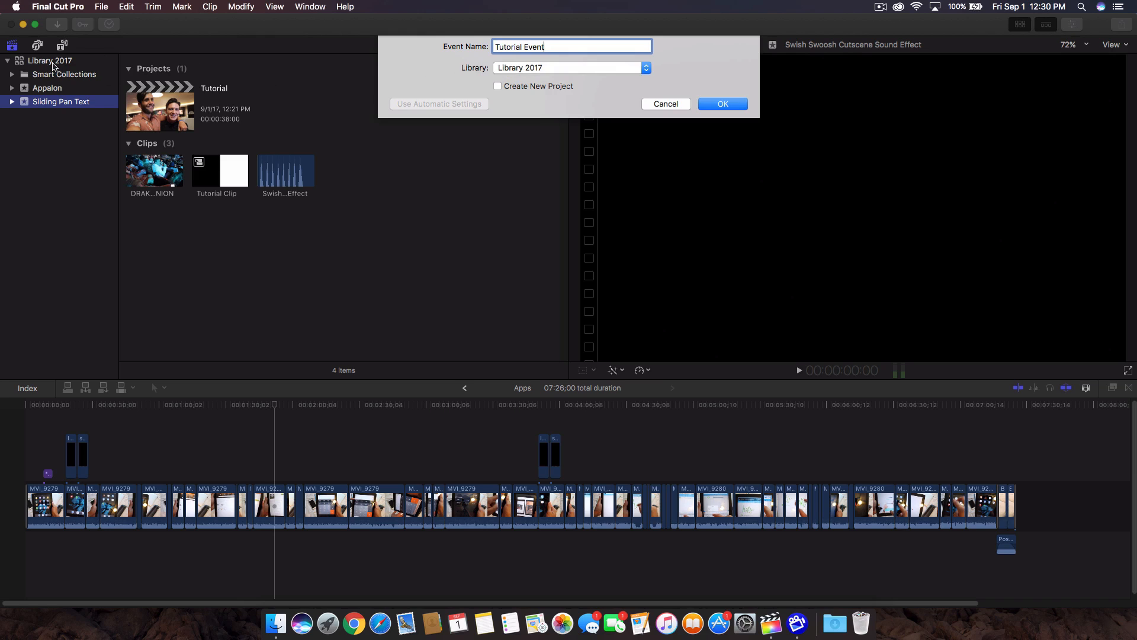
{"action": "mouse_move", "coordinate": [457, 78]}
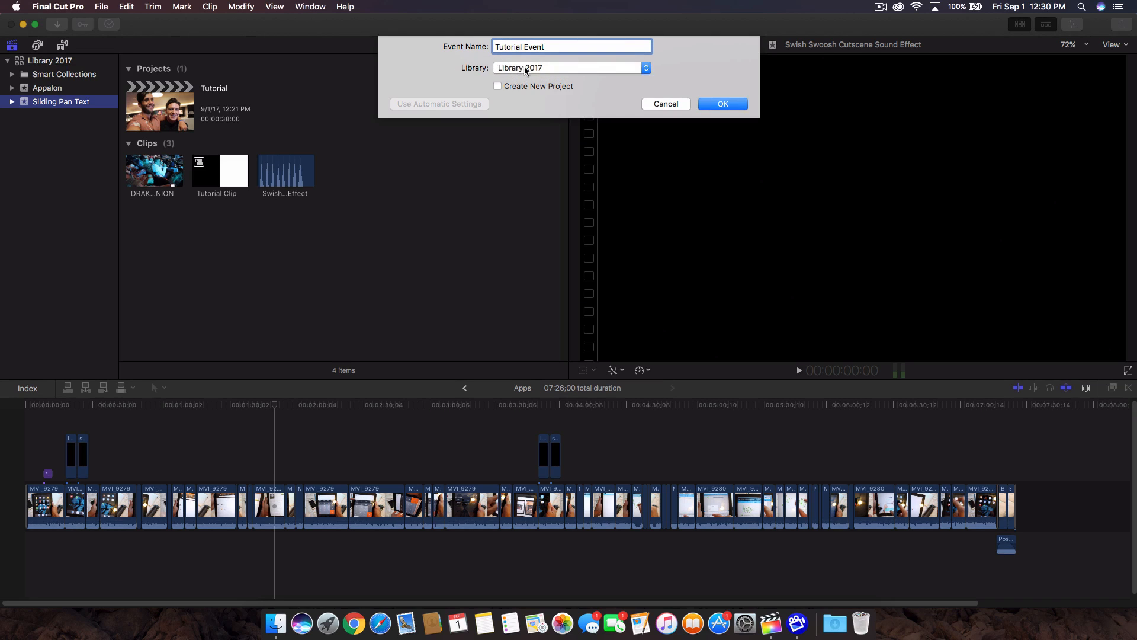
{"action": "mouse_move", "coordinate": [536, 70]}
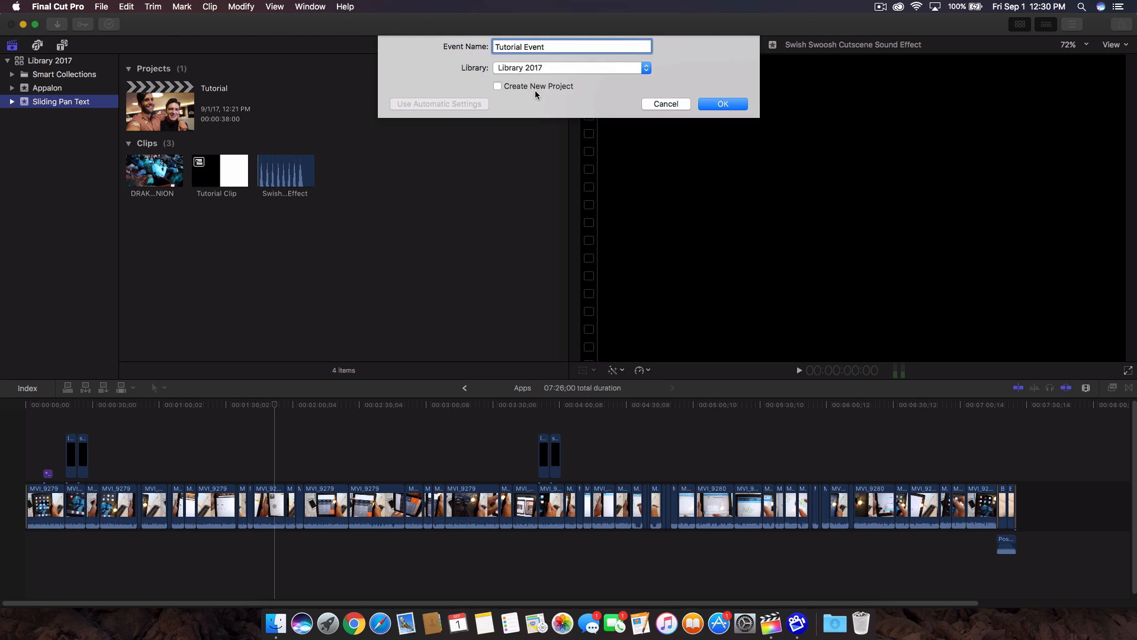
{"action": "left_click", "coordinate": [498, 85]}
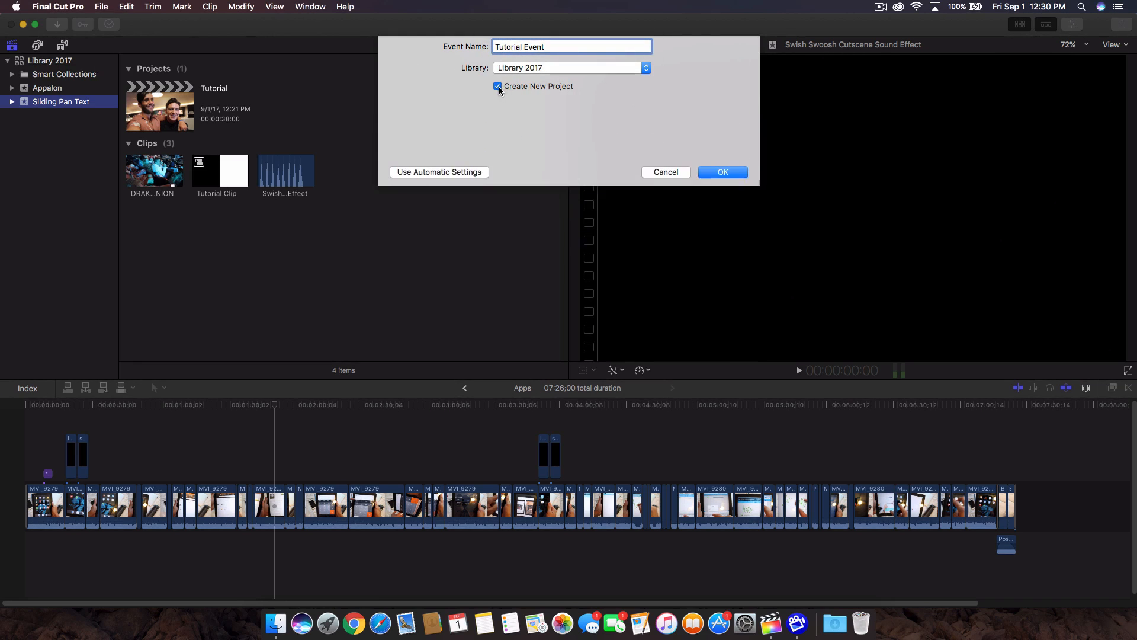
- Confirm the Tutorial Event, select it, and rename its Untitled Project to Project Tutorial
{"action": "left_click", "coordinate": [722, 172]}
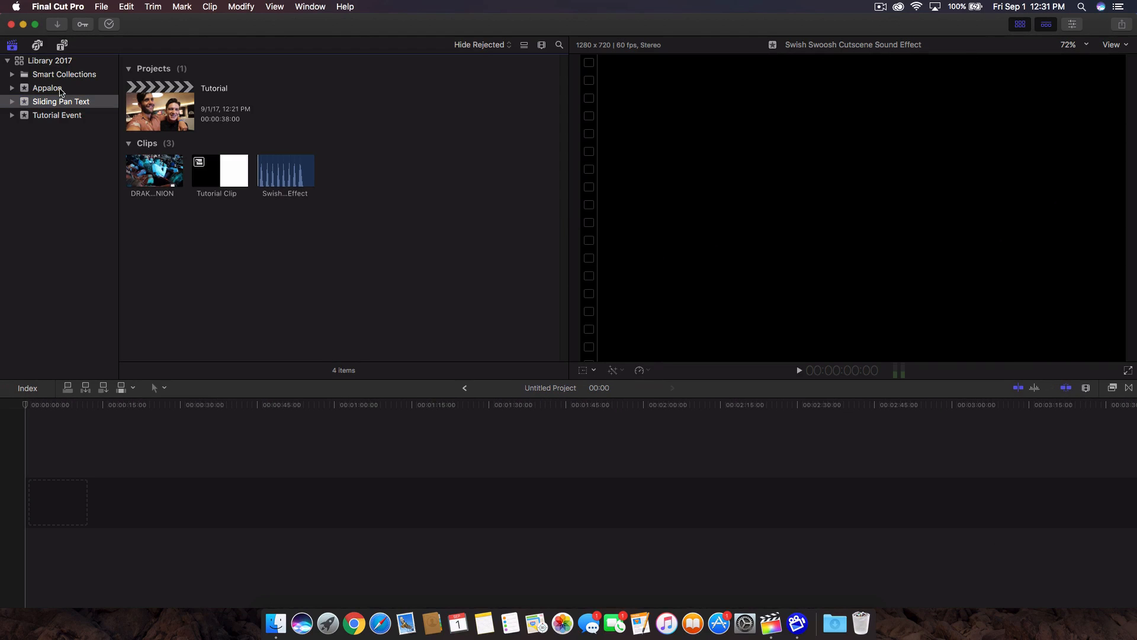
{"action": "left_click", "coordinate": [61, 101]}
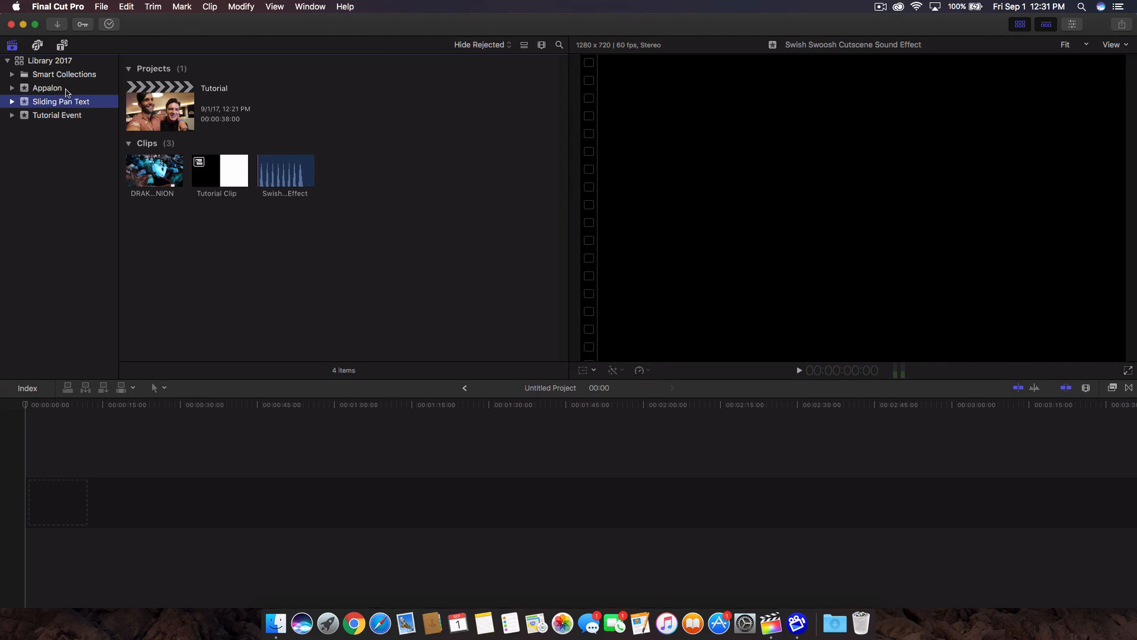
{"action": "left_click", "coordinate": [48, 88]}
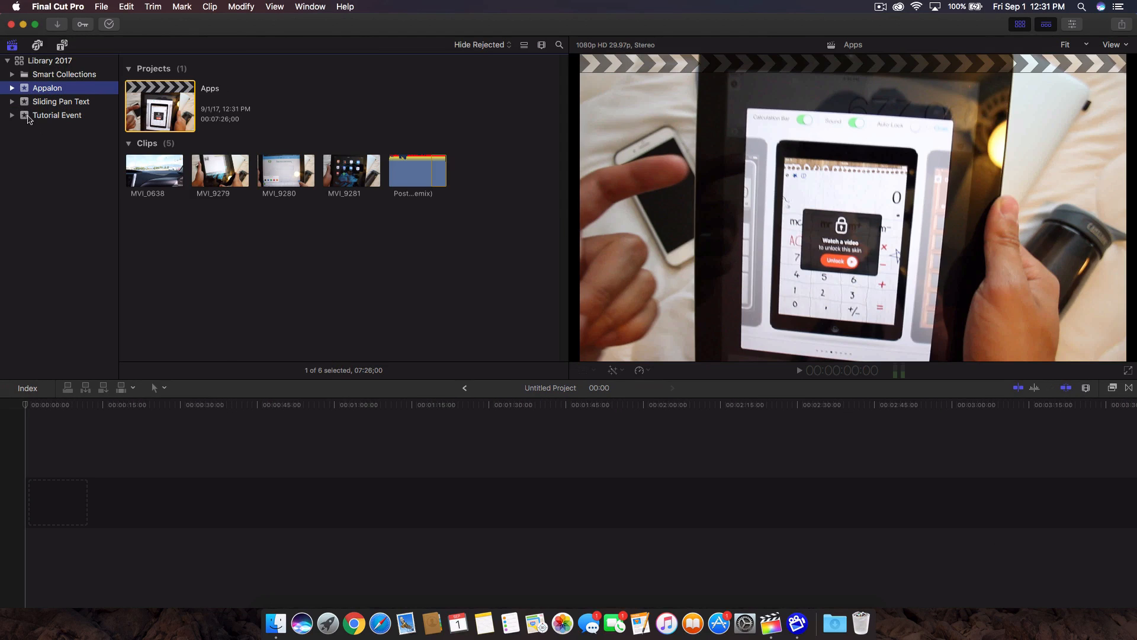
{"action": "left_click", "coordinate": [57, 115]}
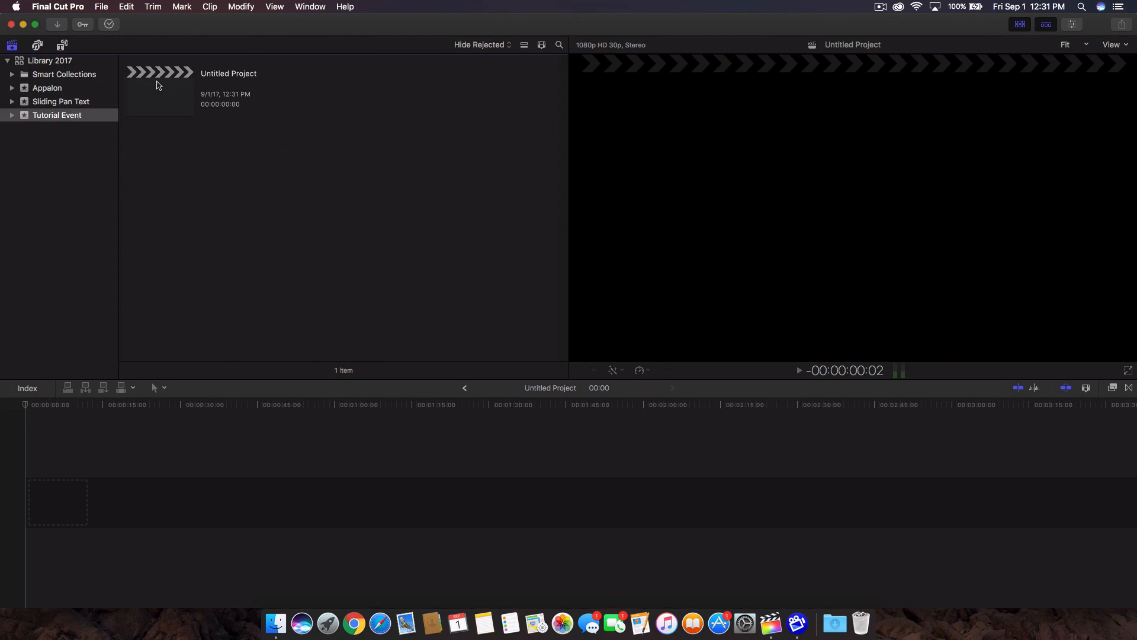
{"action": "double_click", "coordinate": [227, 74]}
{"action": "type", "text": "Project Tutorial"}
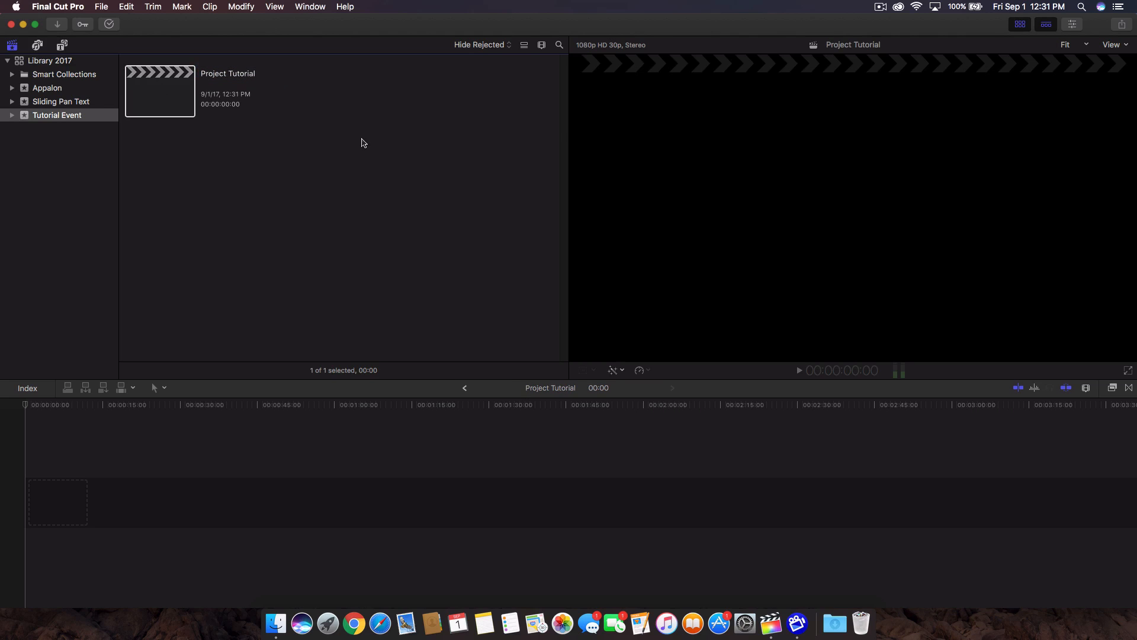
{"action": "left_click", "coordinate": [361, 142]}
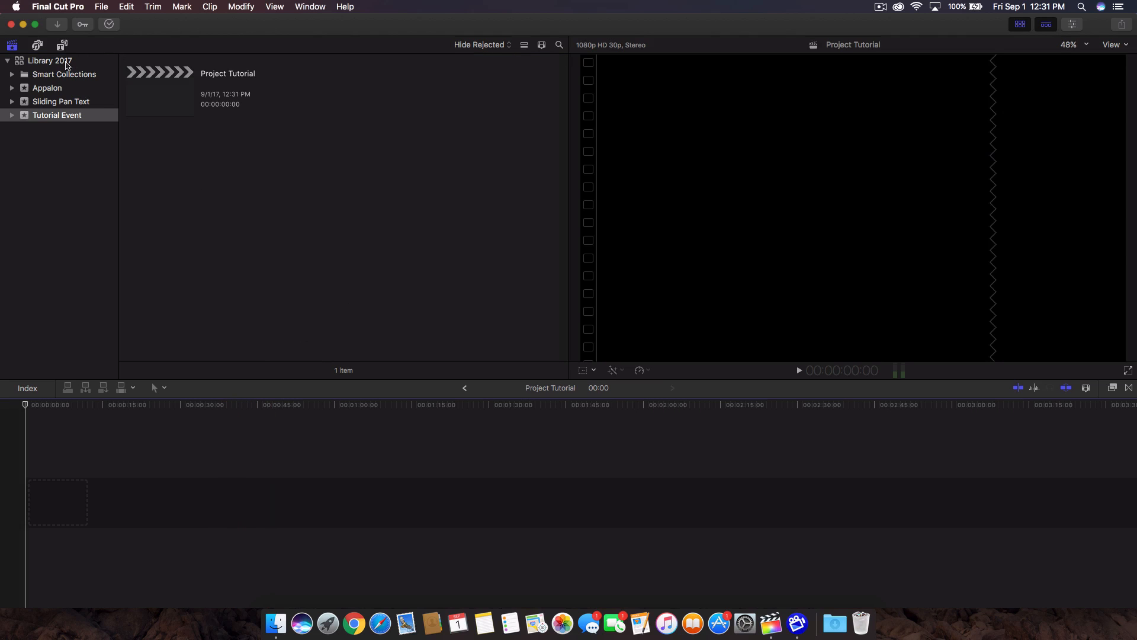
- Browse Finder from MacBook Pro through Users to Movies and open Final Cut Backups
{"action": "left_click", "coordinate": [275, 623]}
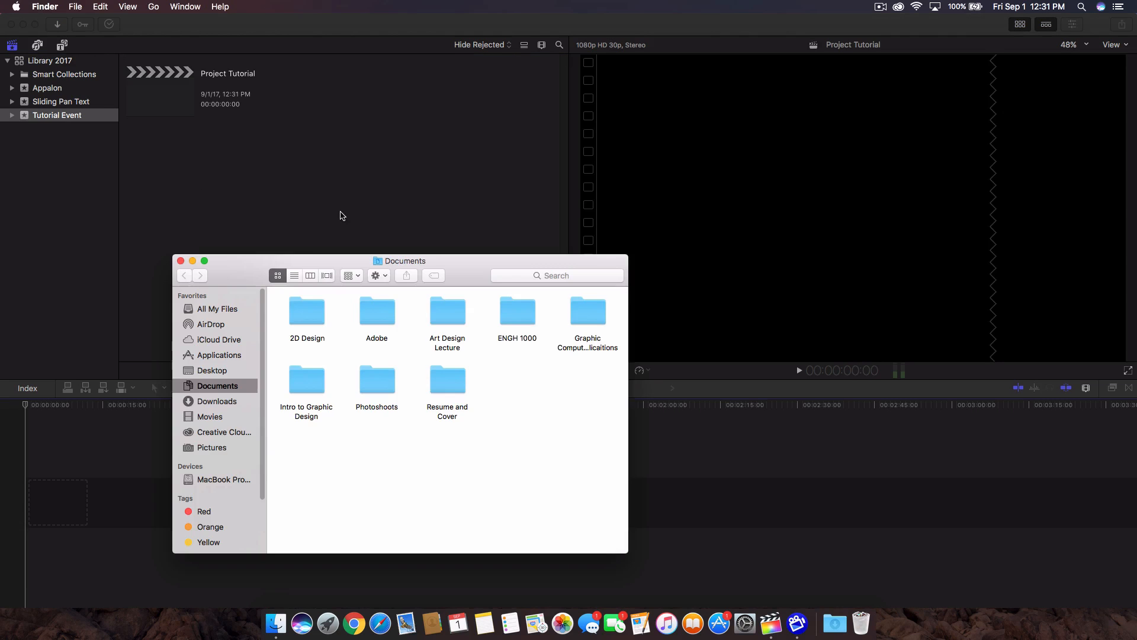
{"action": "left_click_drag", "start_coordinate": [399, 261], "coordinate": [577, 77]}
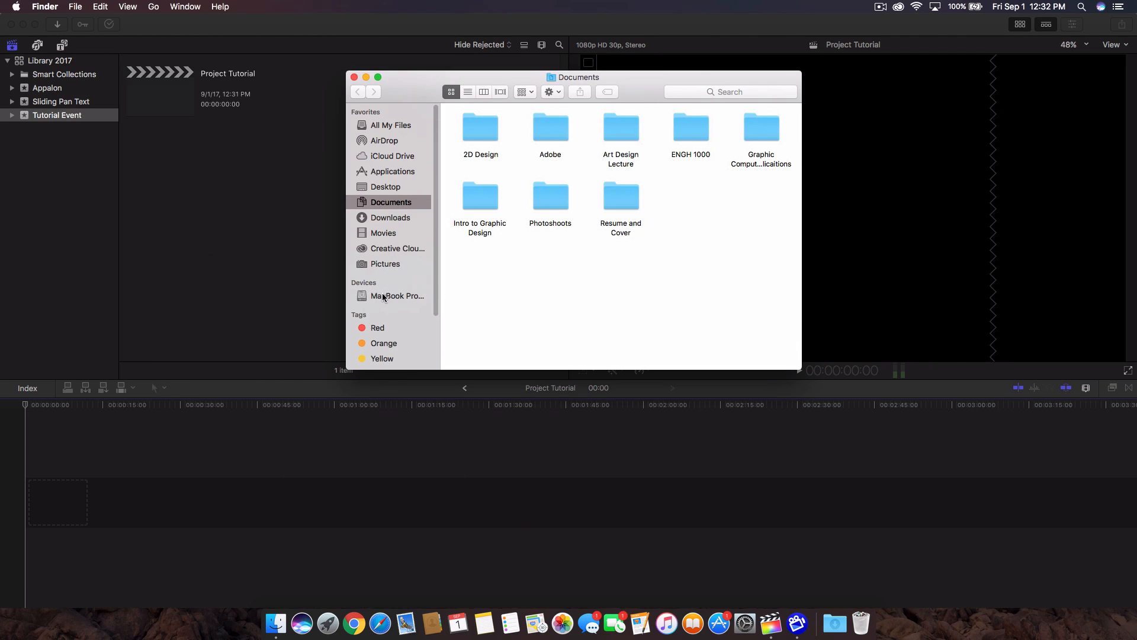
{"action": "left_click", "coordinate": [397, 295]}
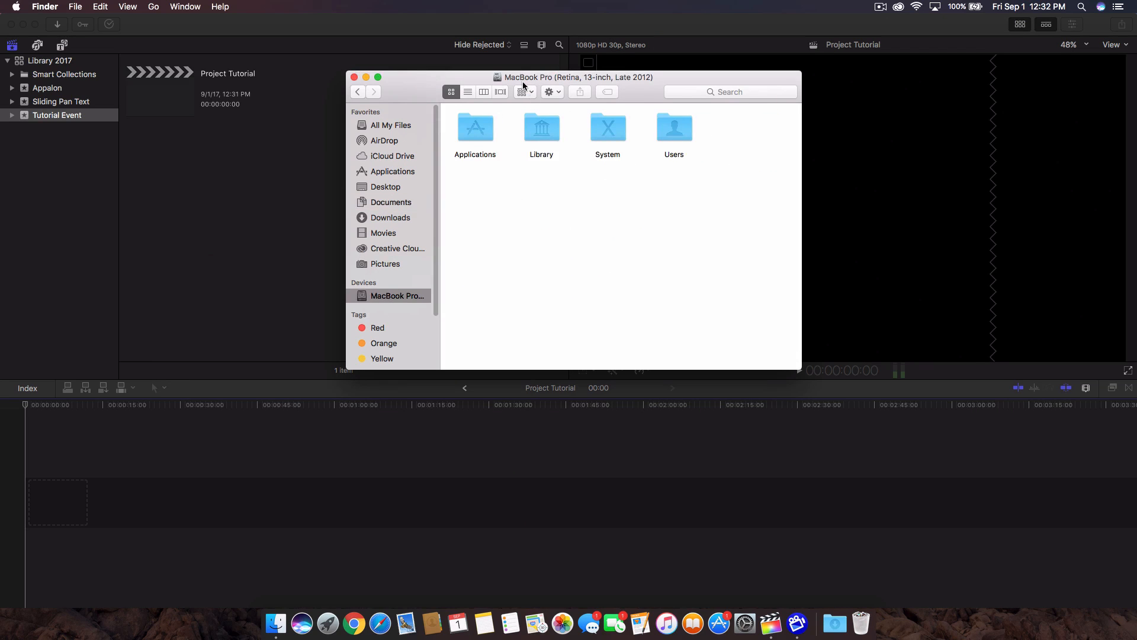
{"action": "left_click", "coordinate": [674, 128]}
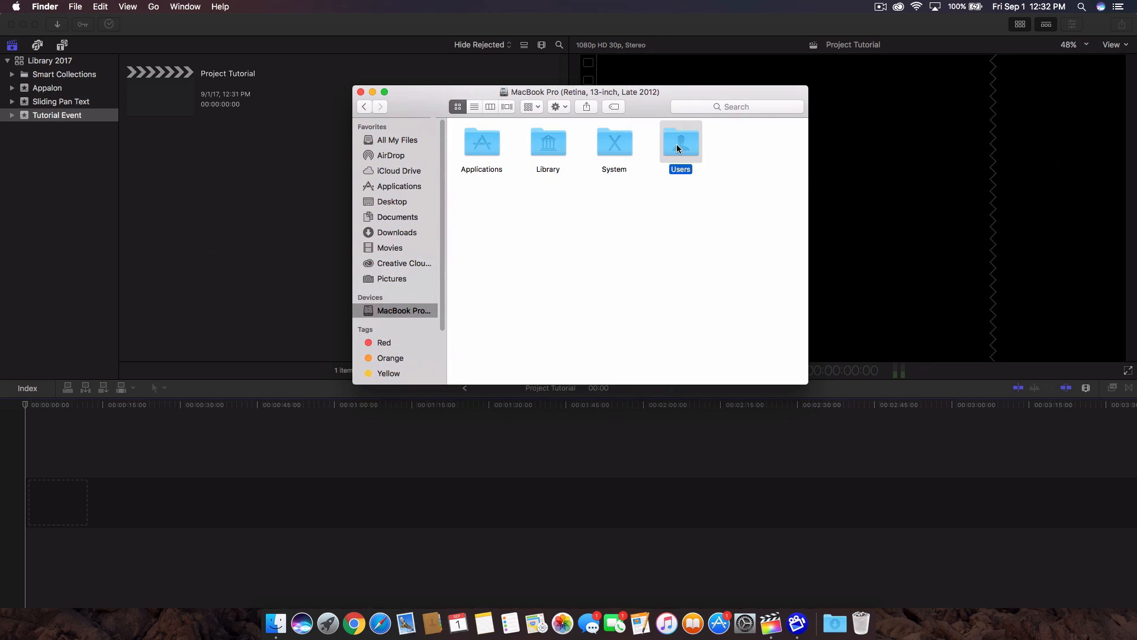
{"action": "double_click", "coordinate": [680, 142]}
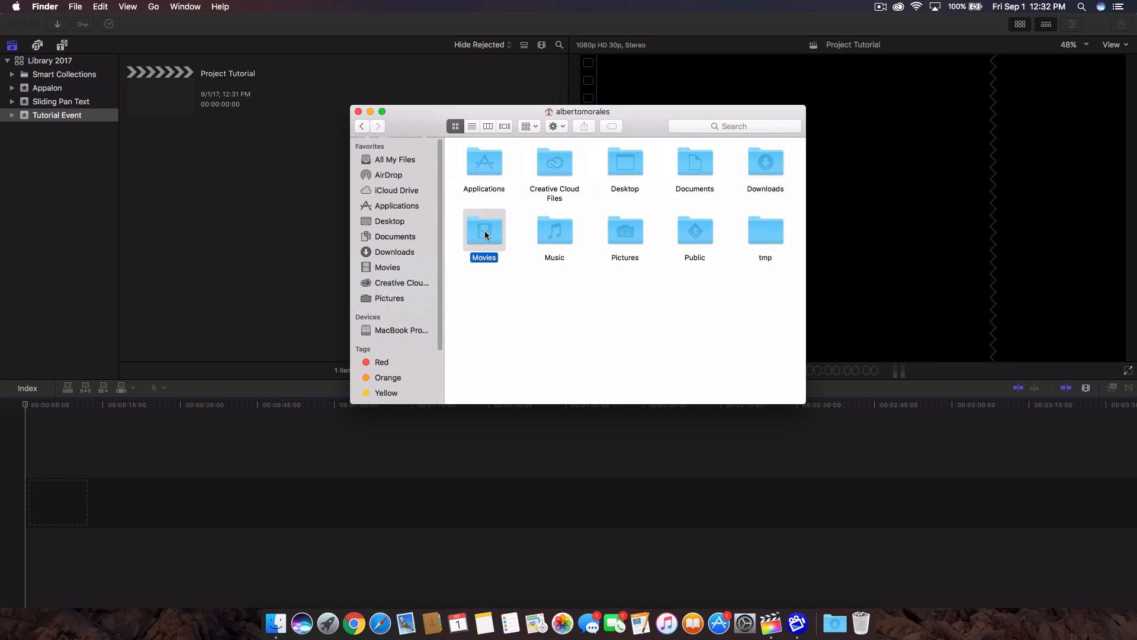
{"action": "double_click", "coordinate": [484, 230]}
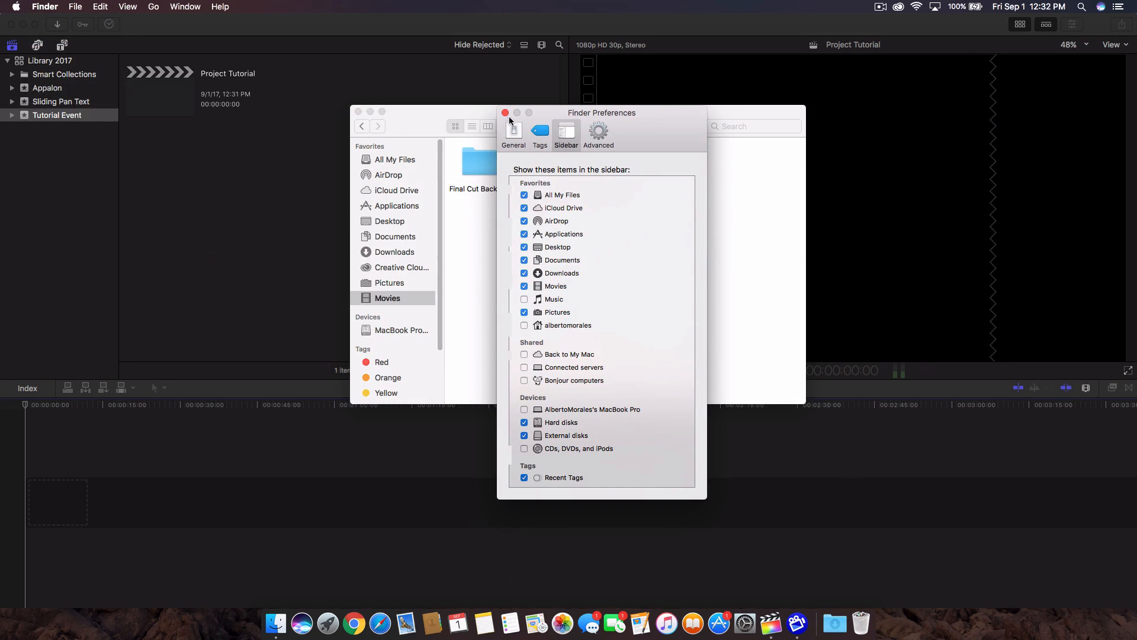
{"action": "left_click", "coordinate": [506, 113]}
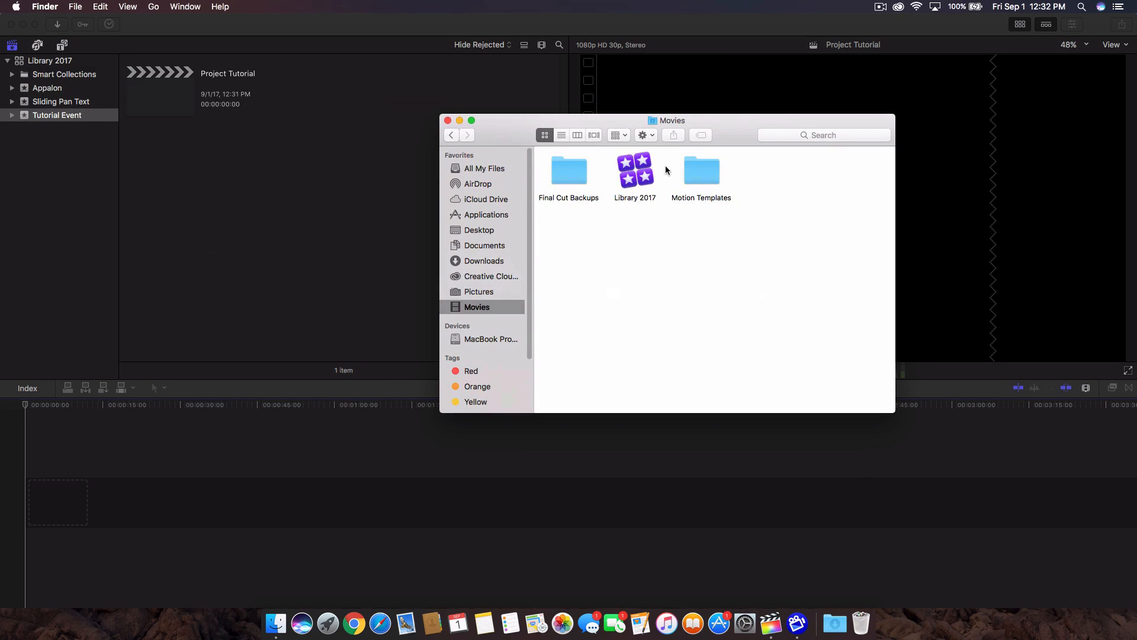
{"action": "left_click", "coordinate": [569, 171]}
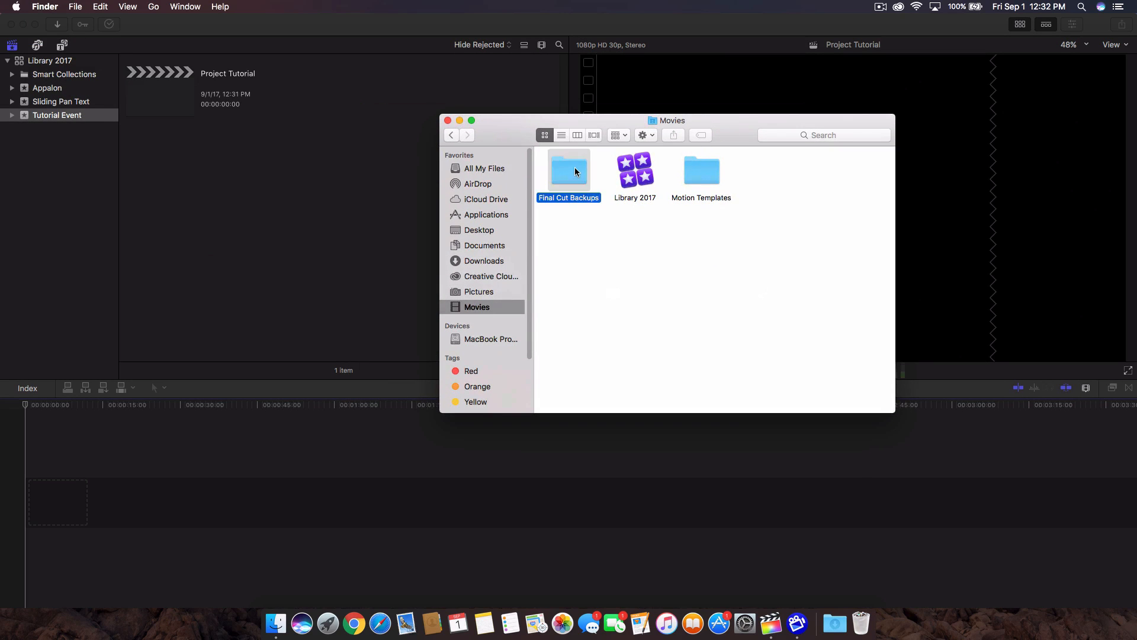
{"action": "double_click", "coordinate": [569, 172]}
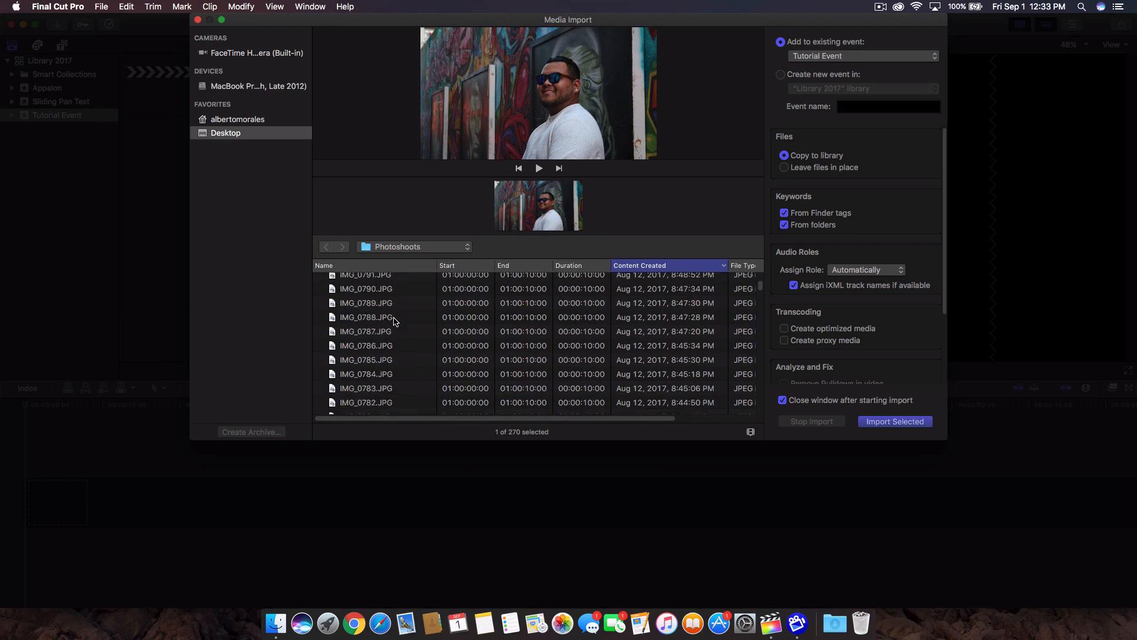
- Preview Photoshoots images and keep Tutorial Event as the existing import destination
{"action": "left_click", "coordinate": [365, 308]}
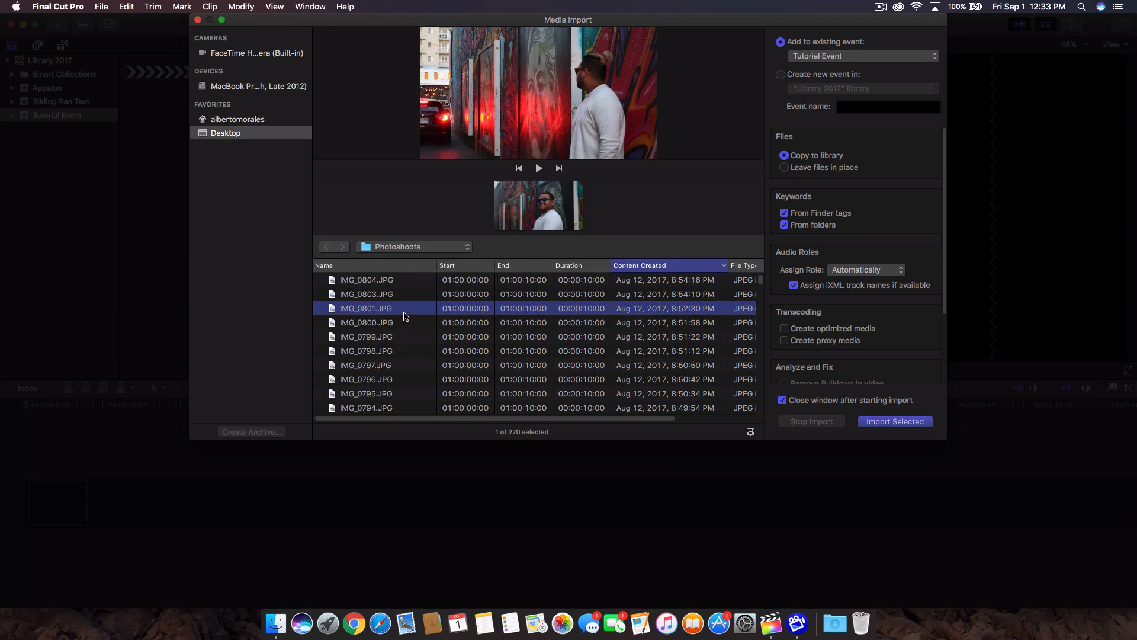
{"action": "left_click", "coordinate": [365, 407]}
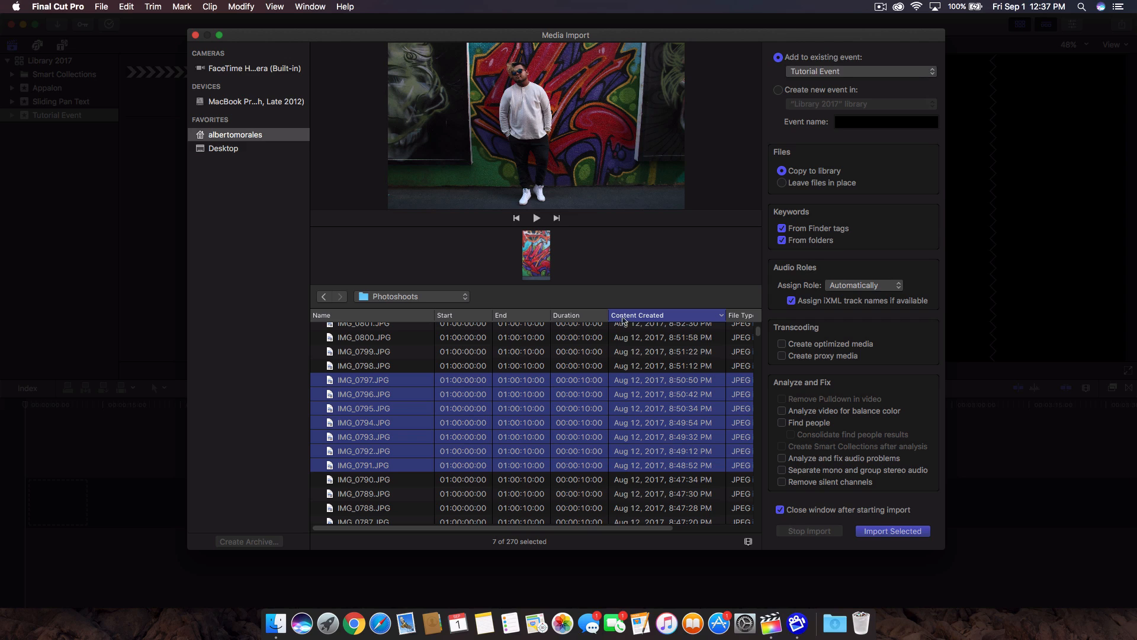
{"action": "mouse_move", "coordinate": [830, 89]}
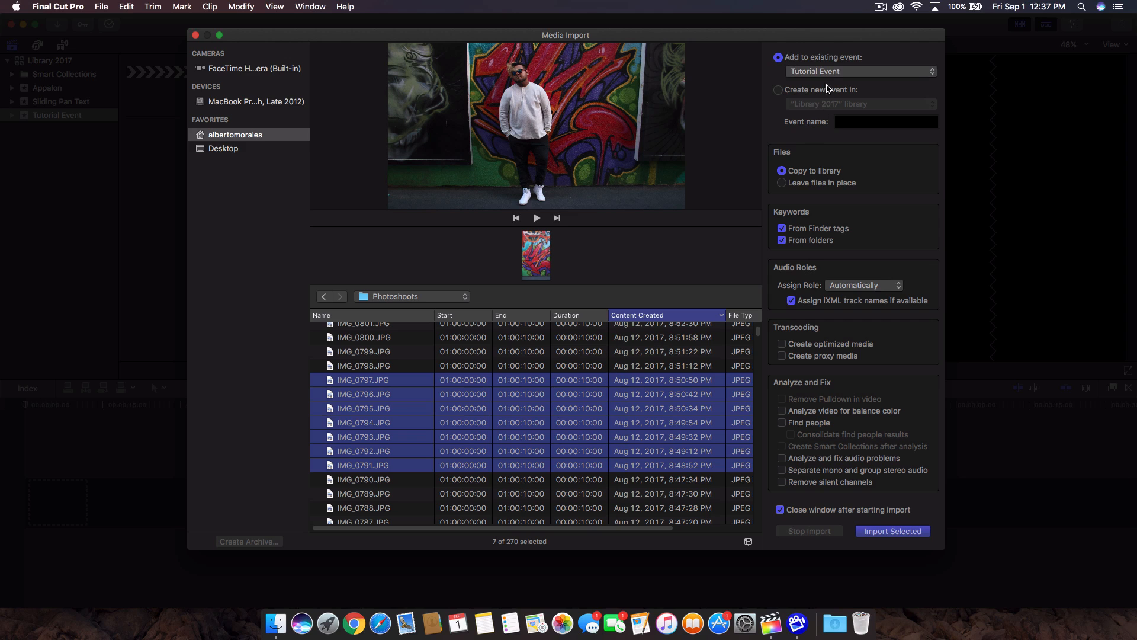
{"action": "left_click", "coordinate": [860, 71]}
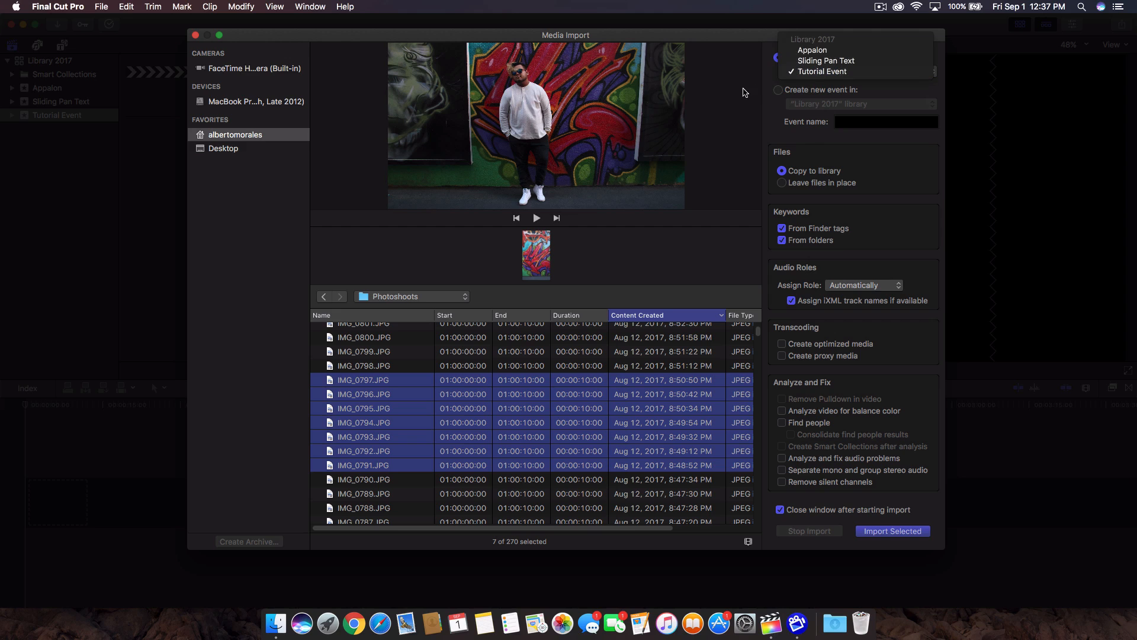
{"action": "left_click", "coordinate": [822, 71]}
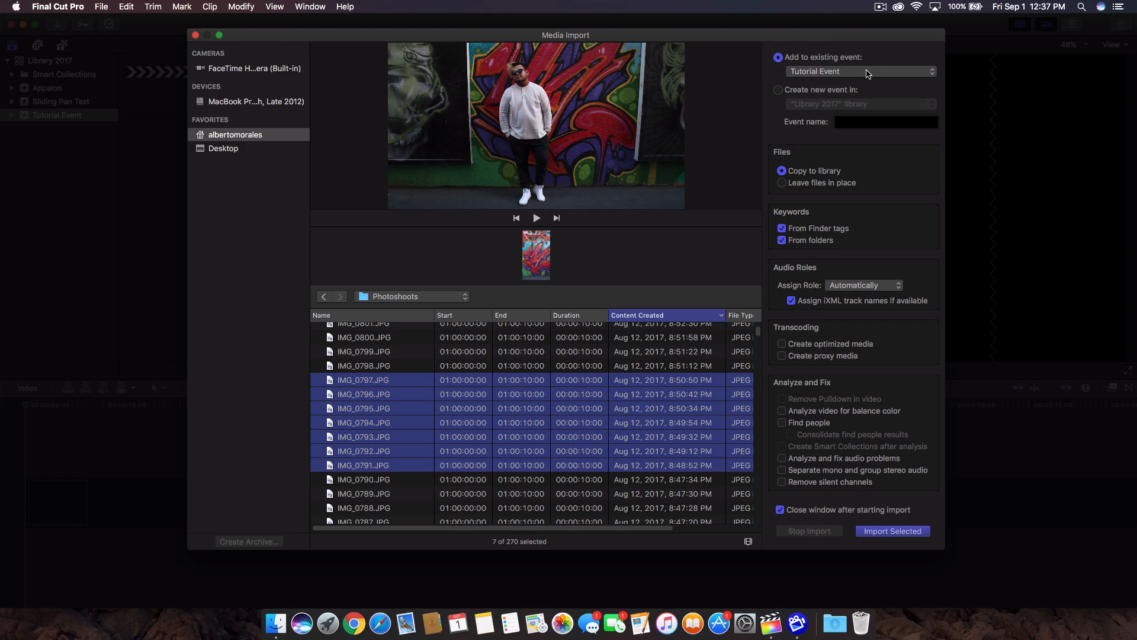
{"action": "left_click", "coordinate": [859, 71]}
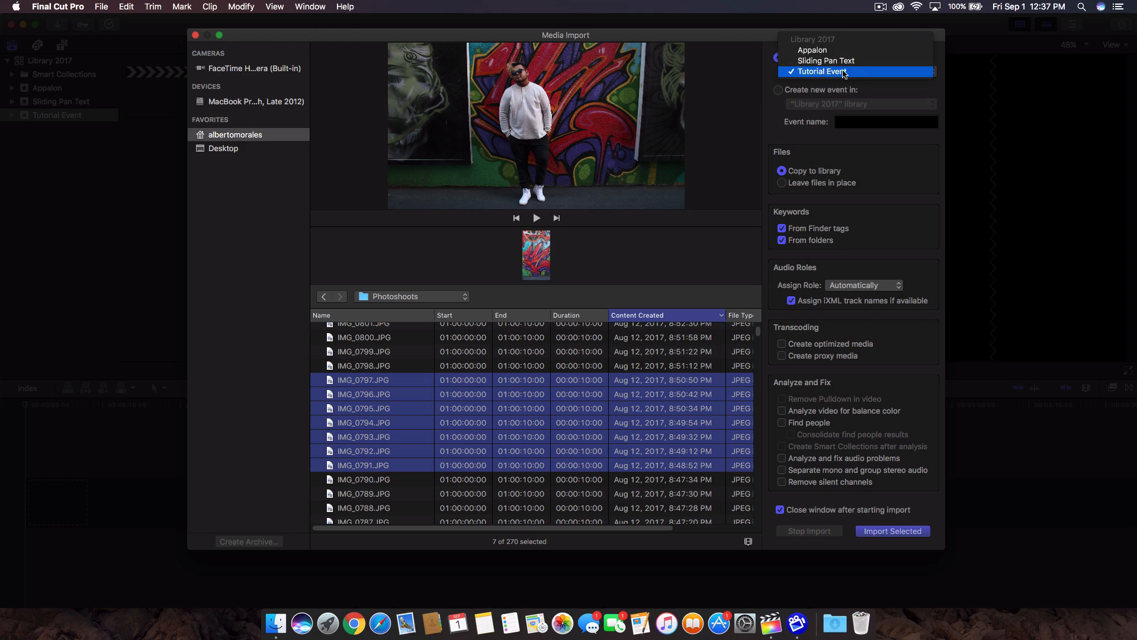
{"action": "left_click", "coordinate": [823, 71]}
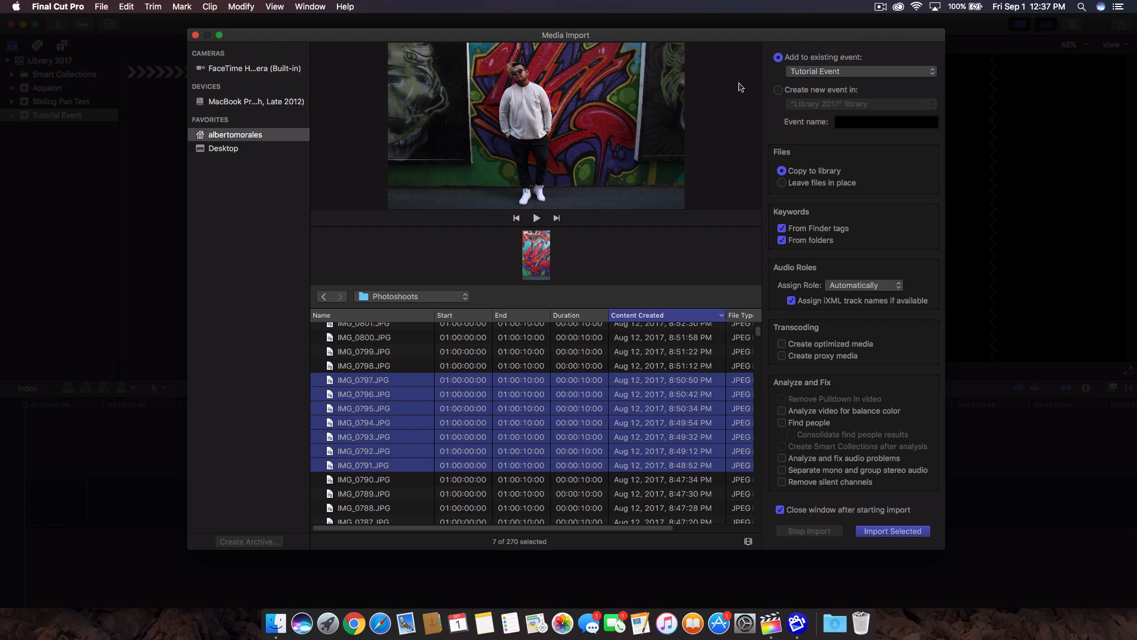
{"action": "left_click", "coordinate": [860, 72]}
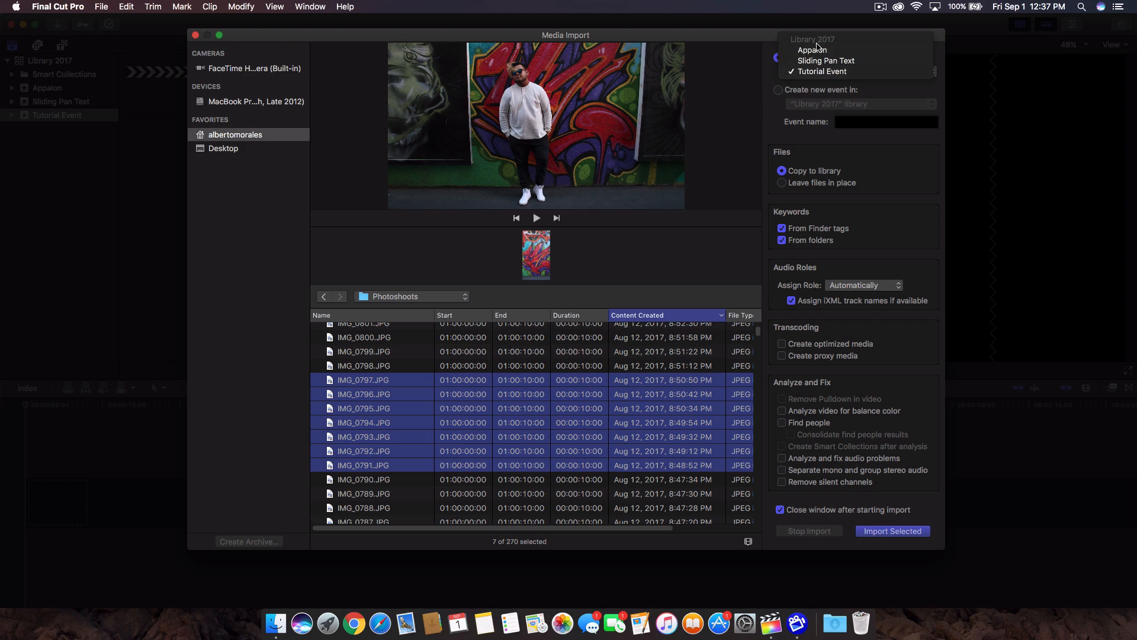
{"action": "mouse_move", "coordinate": [834, 43]}
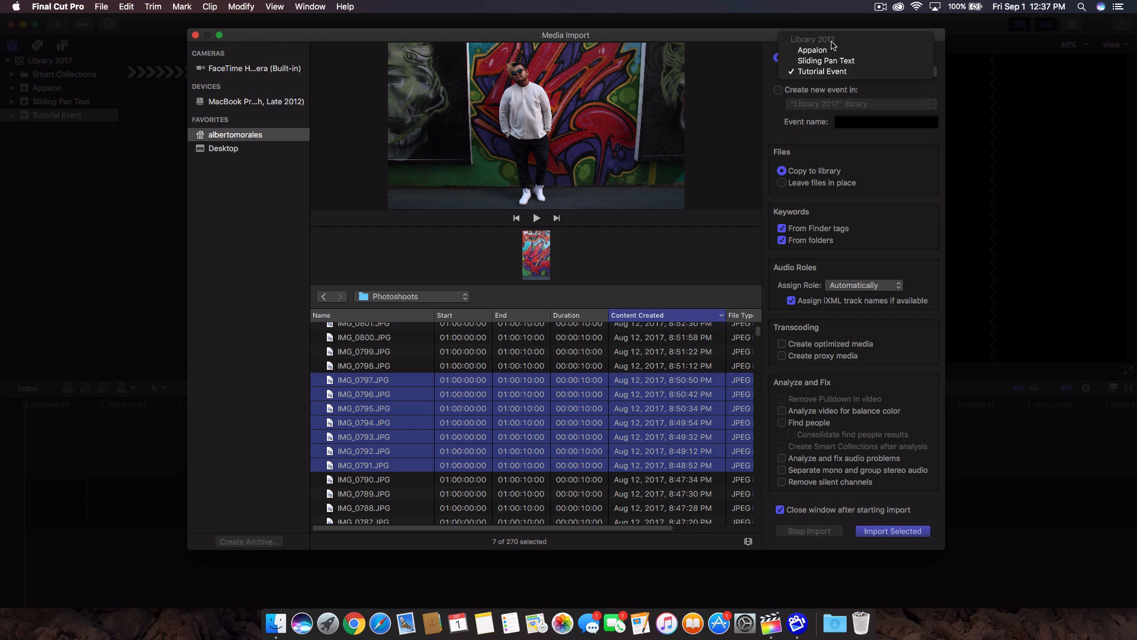
{"action": "left_click", "coordinate": [821, 71]}
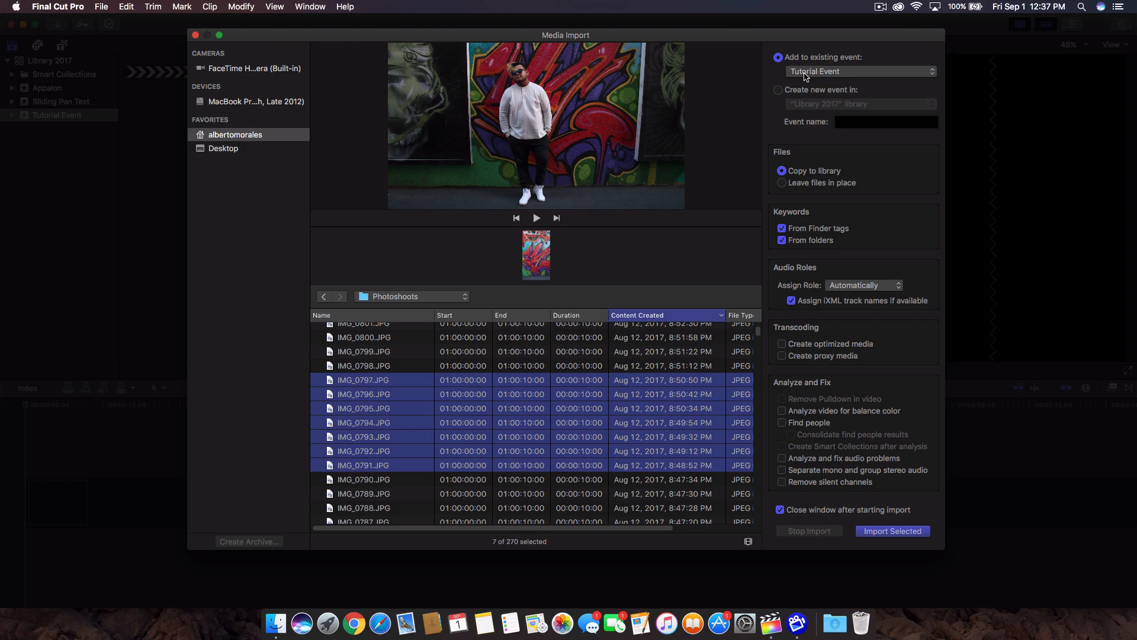
- Set the import to create a new event named Photoshoot, keeping Finder tags keywords on
{"action": "left_click", "coordinate": [778, 90]}
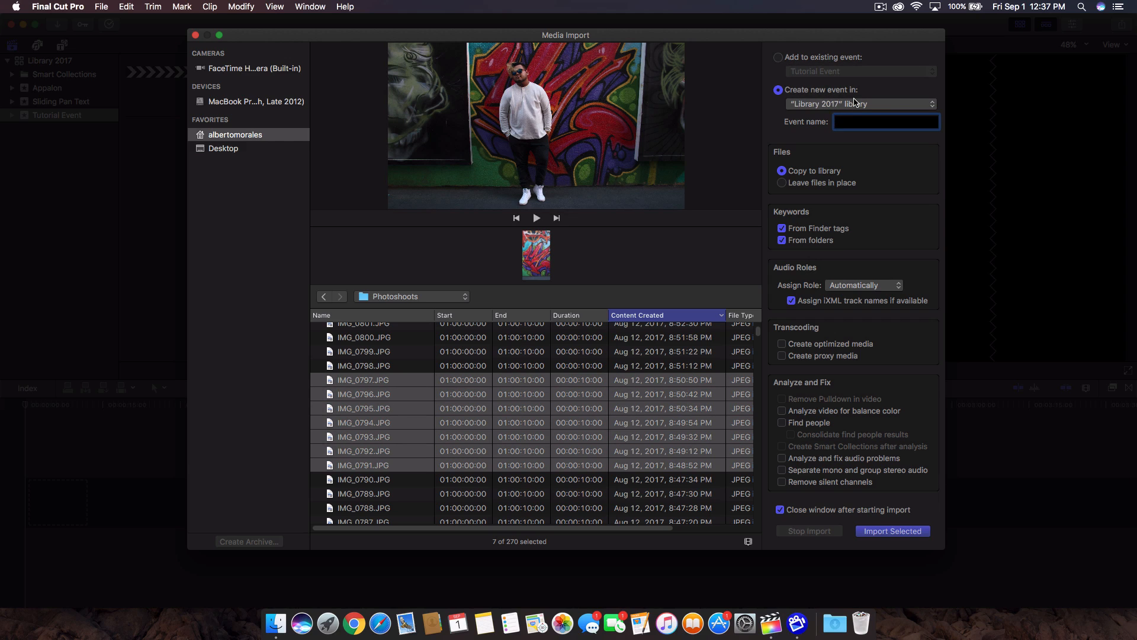
{"action": "mouse_move", "coordinate": [413, 431]}
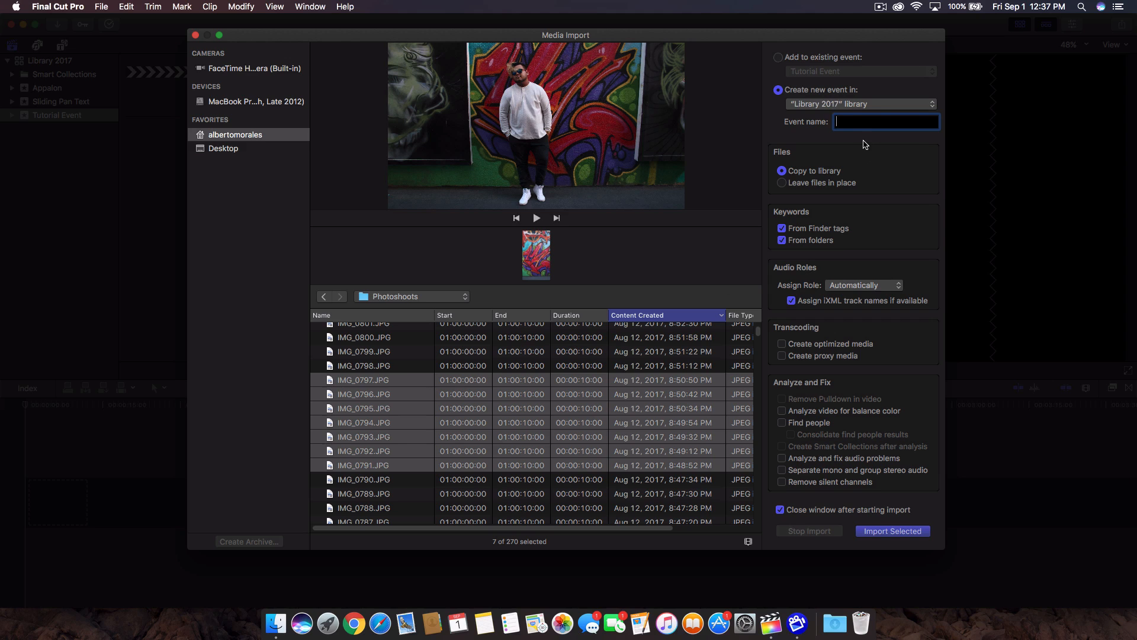
{"action": "type", "text": "Photoshoot"}
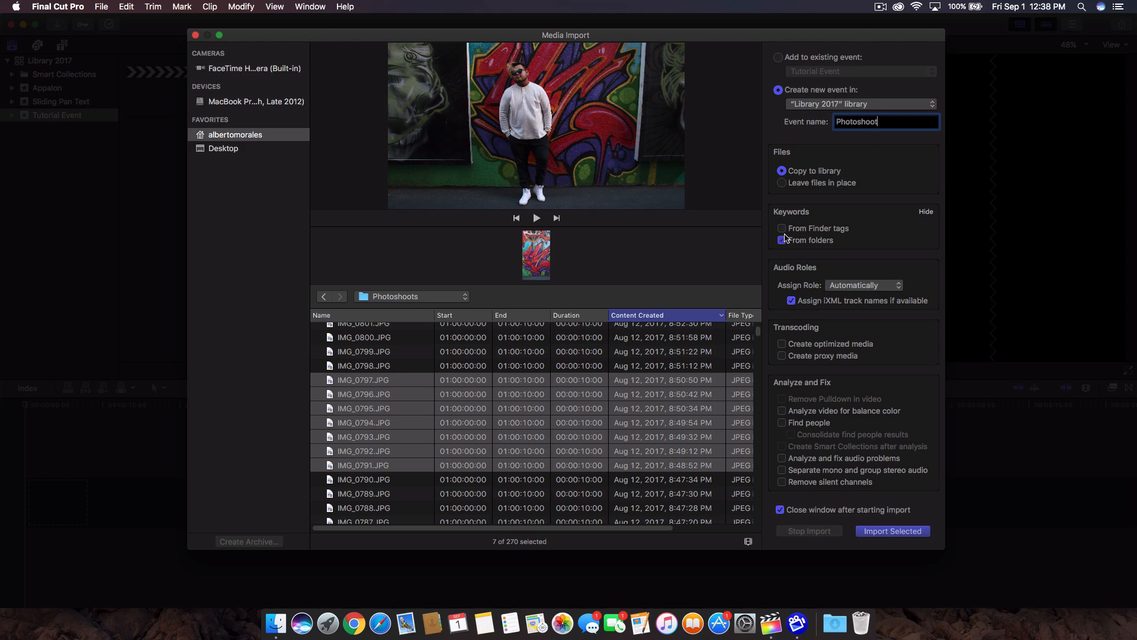
{"action": "left_click", "coordinate": [781, 227]}
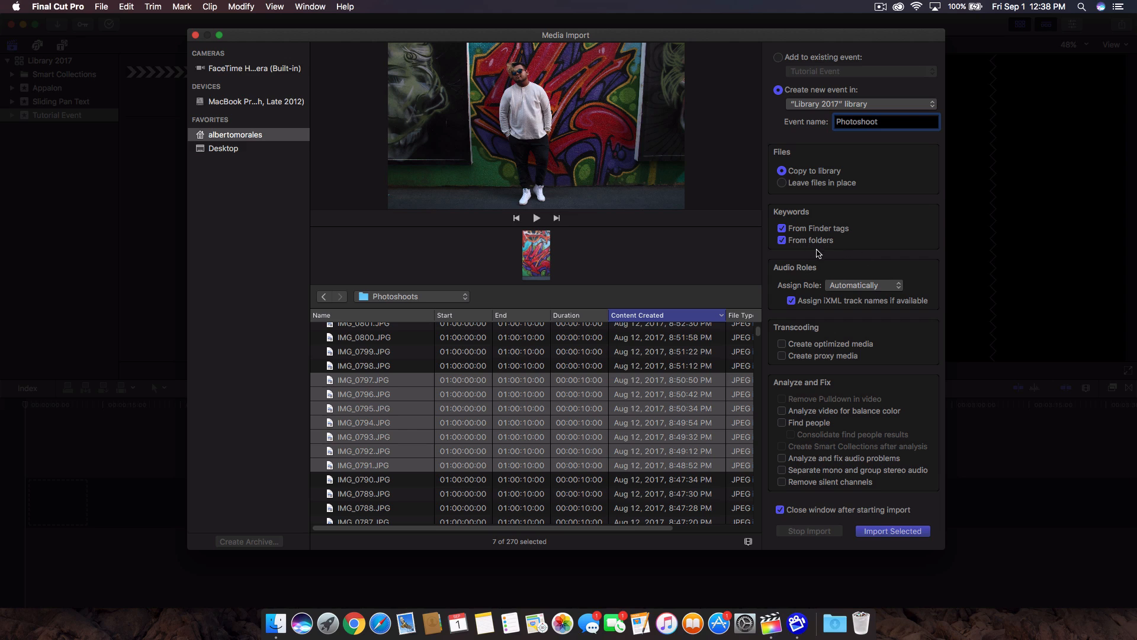
- Try the Music audio role, revert to Automatically, and import the seven selected photos
{"action": "left_click", "coordinate": [863, 285]}
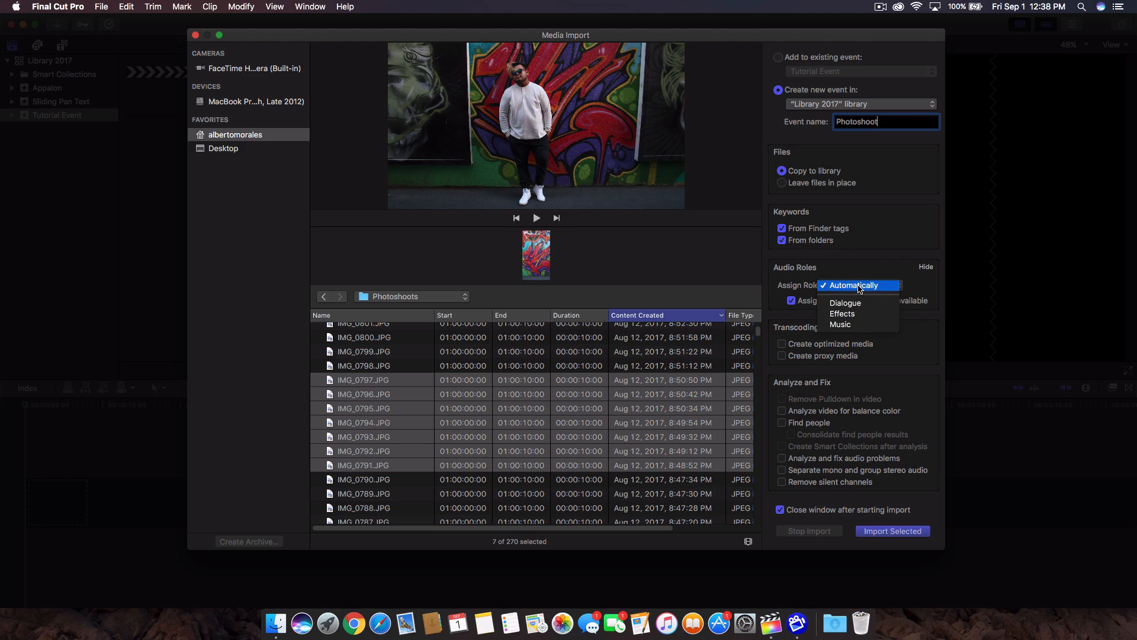
{"action": "left_click", "coordinate": [859, 284]}
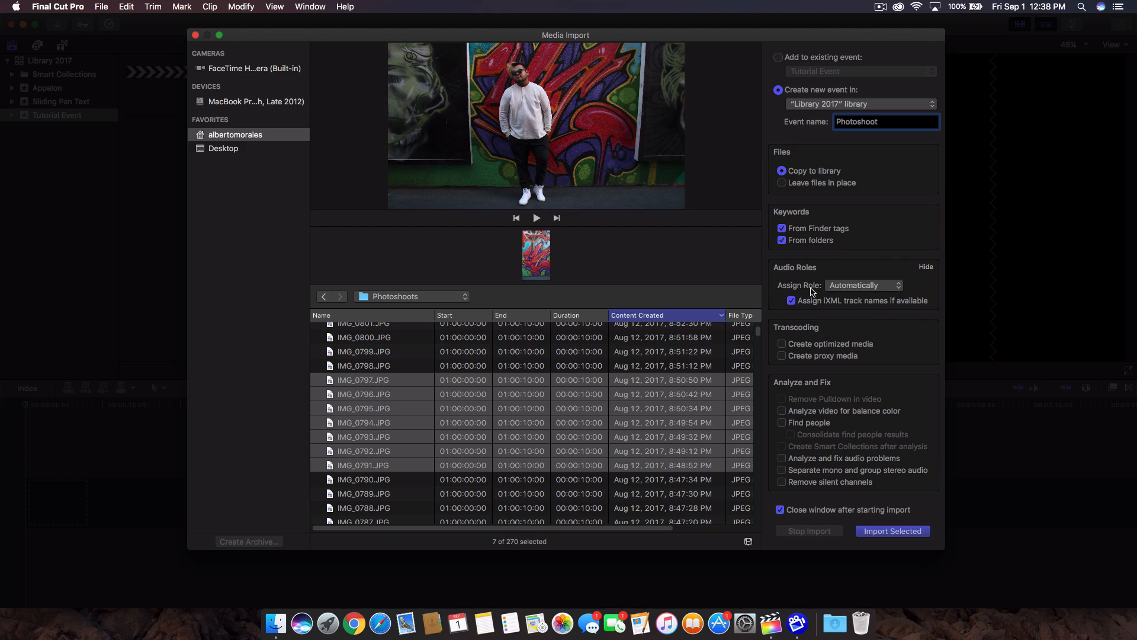
{"action": "left_click", "coordinate": [863, 284]}
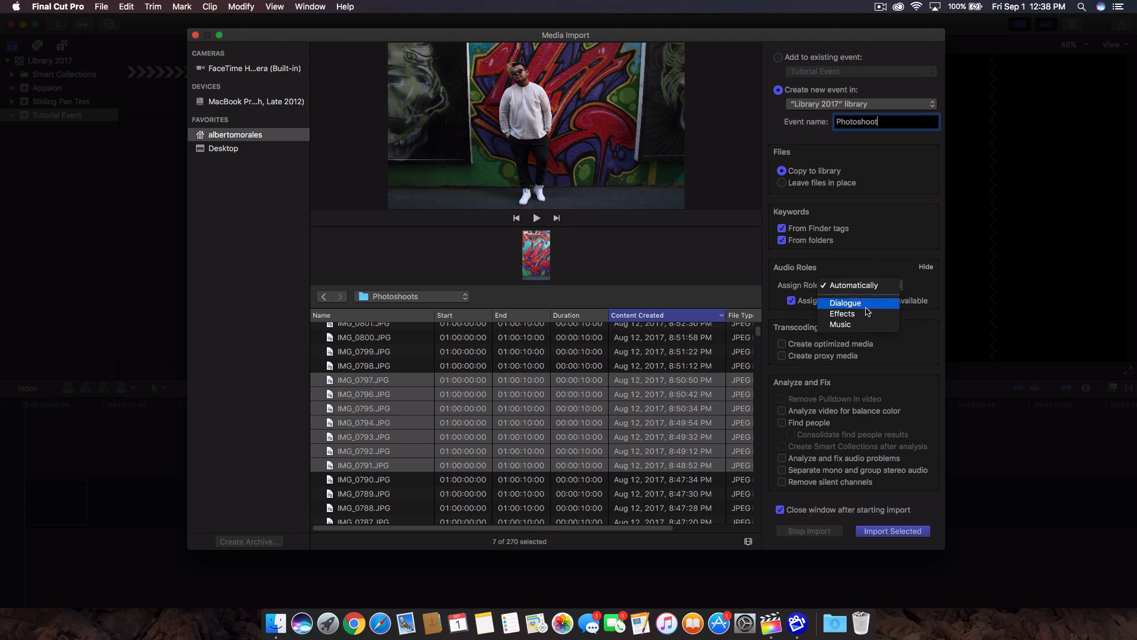
{"action": "left_click", "coordinate": [840, 324]}
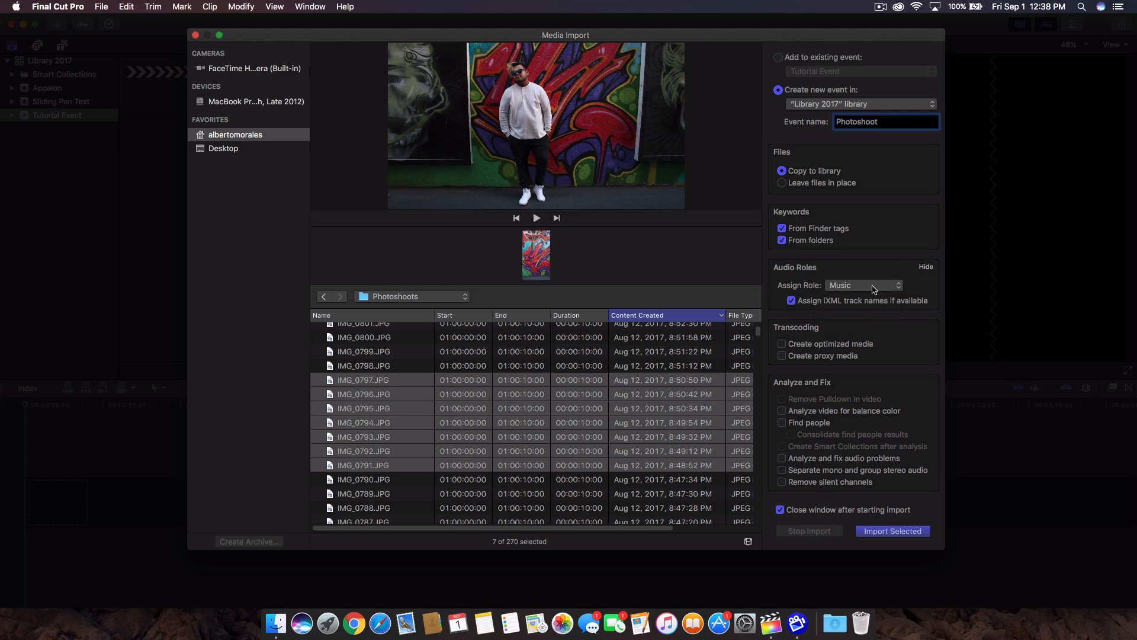
{"action": "left_click", "coordinate": [862, 285]}
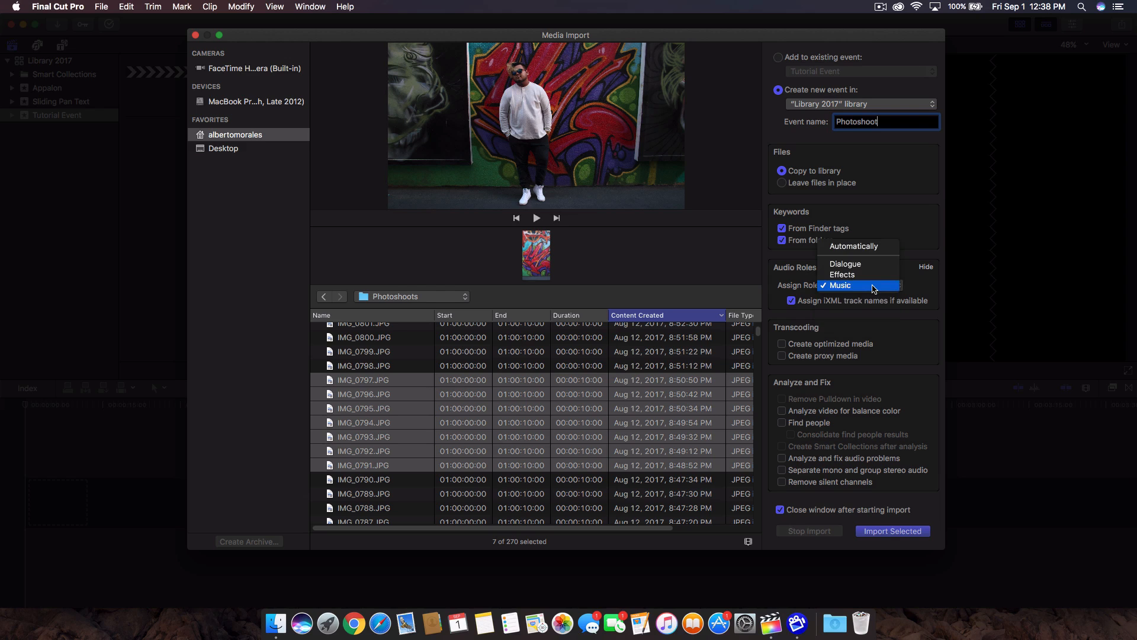
{"action": "mouse_move", "coordinate": [844, 291]}
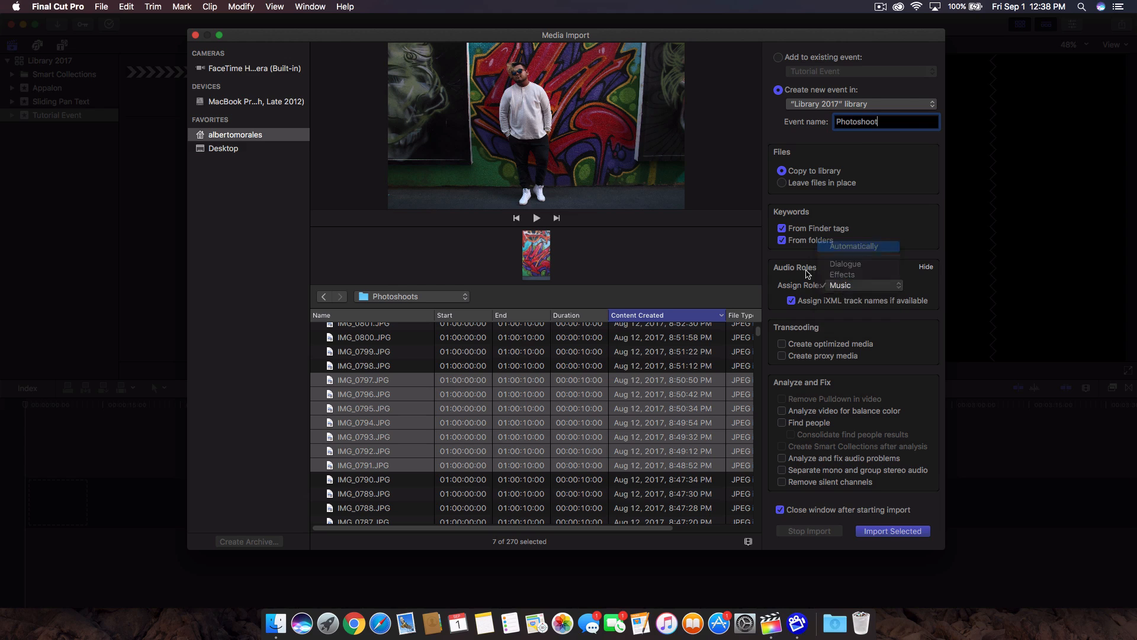
{"action": "left_click", "coordinate": [853, 245]}
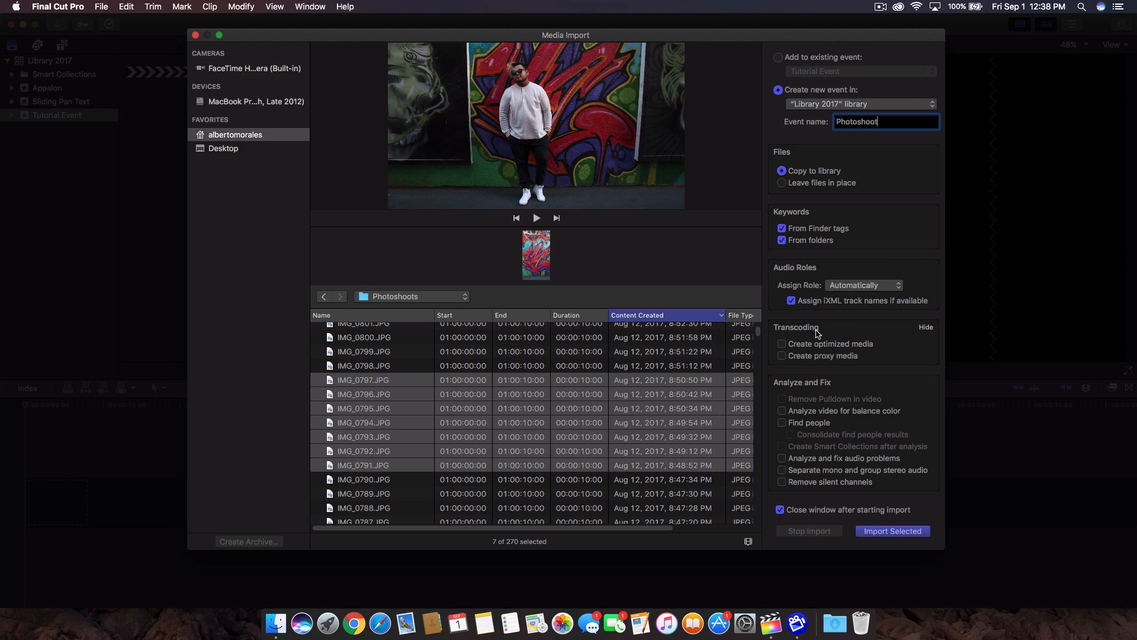
{"action": "mouse_move", "coordinate": [795, 344]}
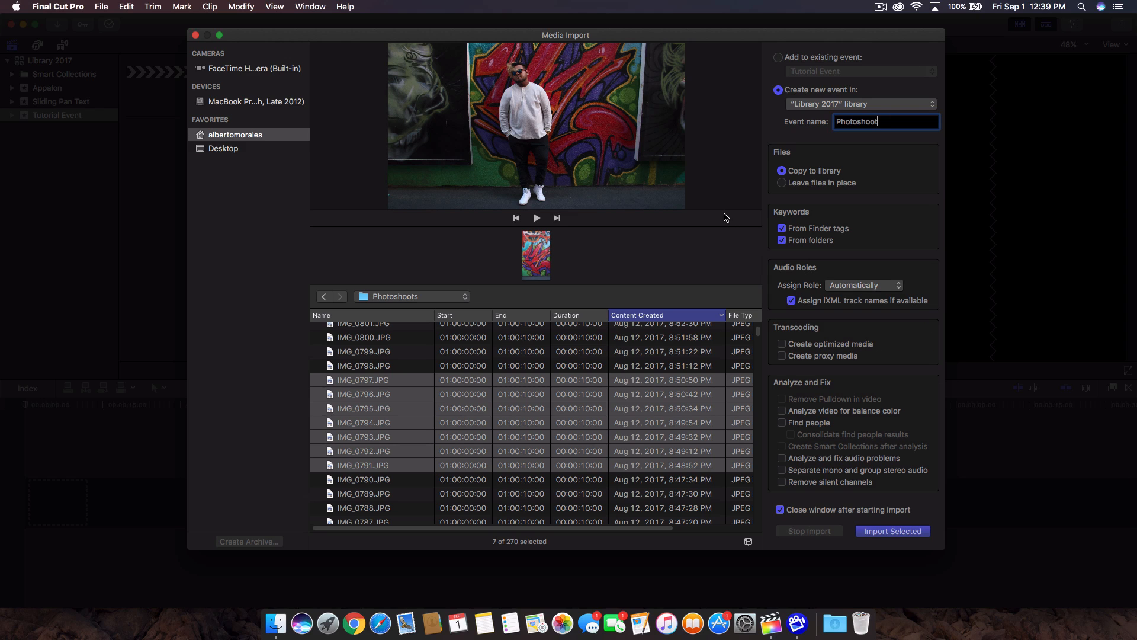
{"action": "mouse_move", "coordinate": [833, 359]}
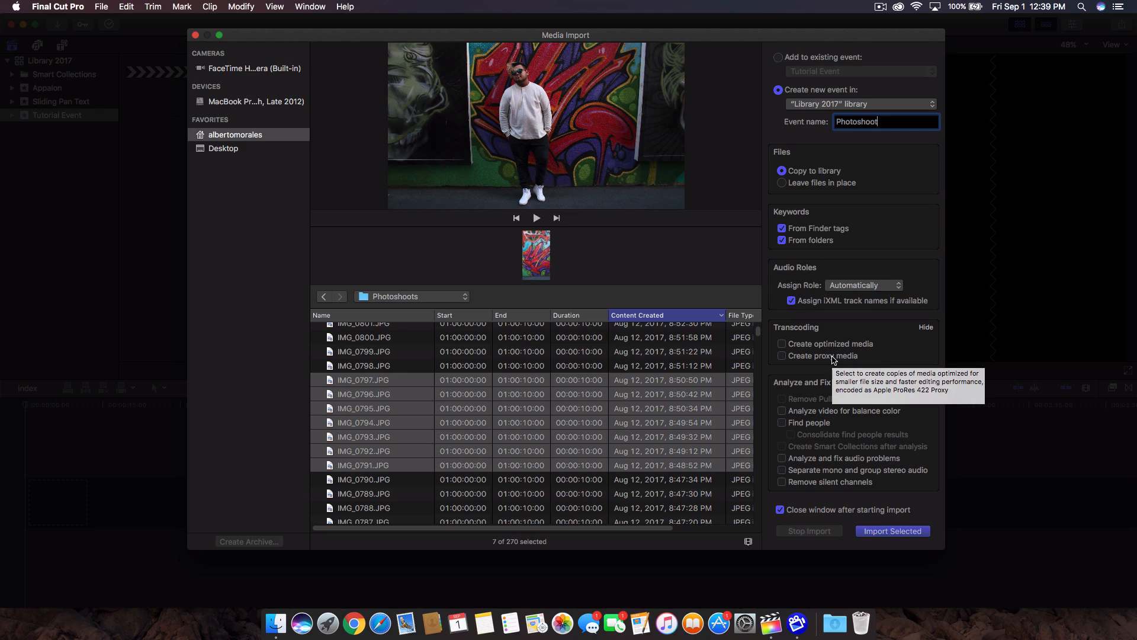
{"action": "left_click", "coordinate": [892, 530]}
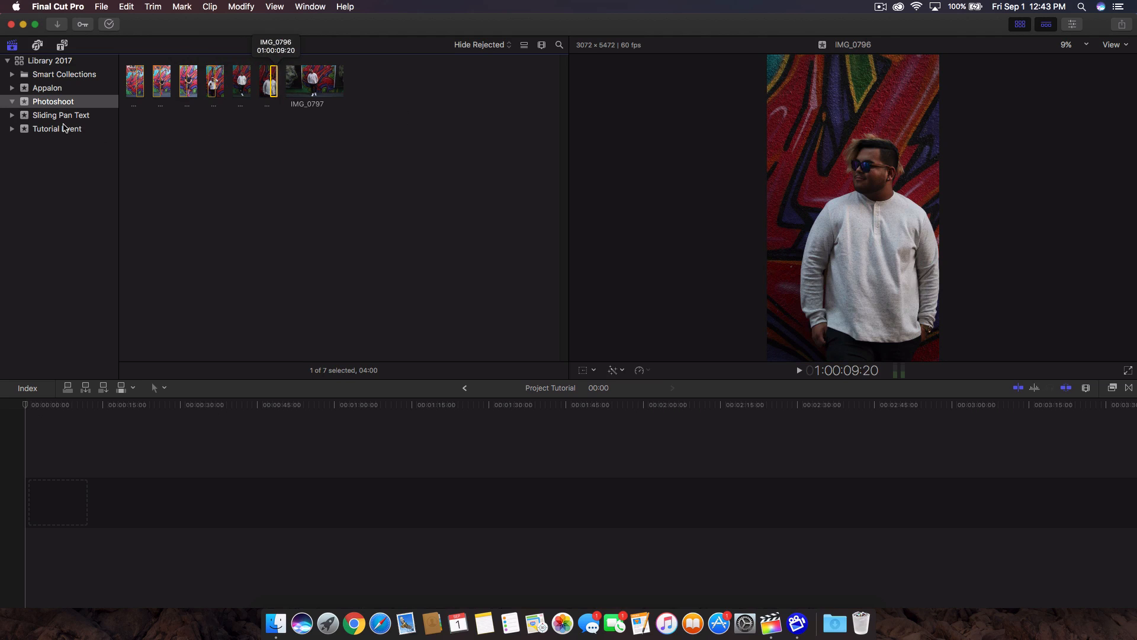
- Add a new project from the Photoshoot event's context menu, named Photoshoots
{"action": "left_click", "coordinate": [52, 100]}
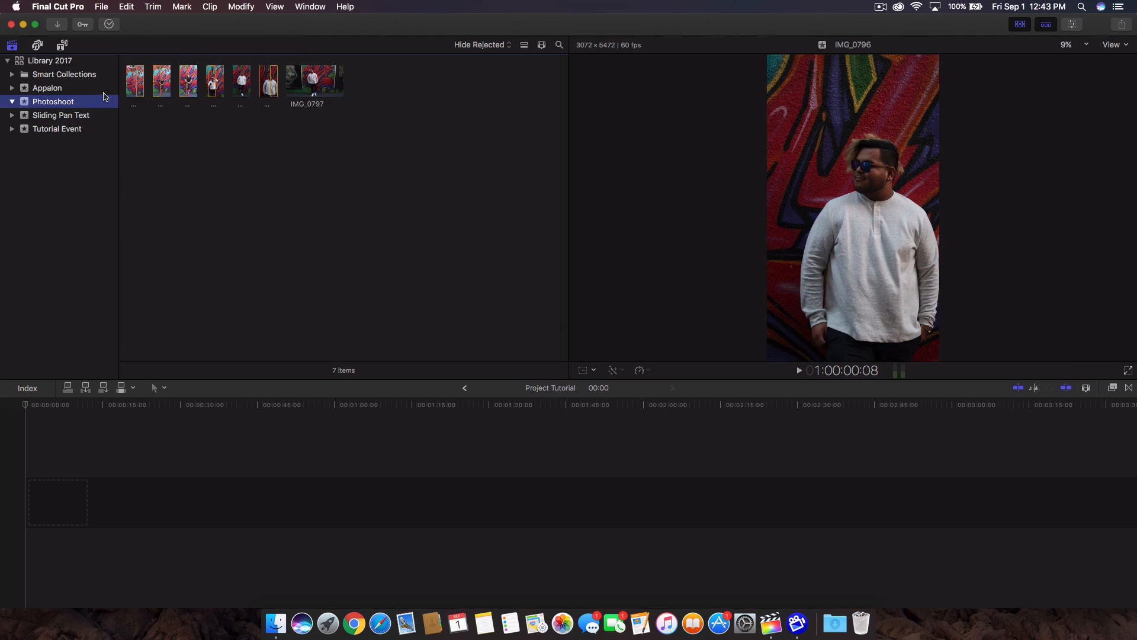
{"action": "right_click", "coordinate": [53, 102]}
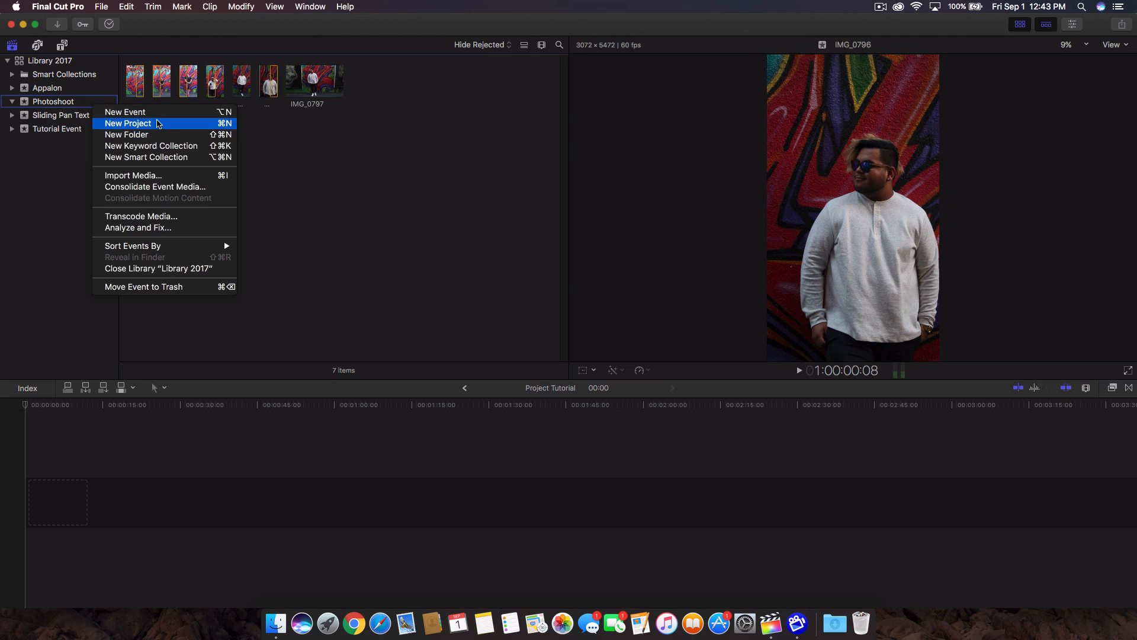
{"action": "left_click", "coordinate": [128, 123]}
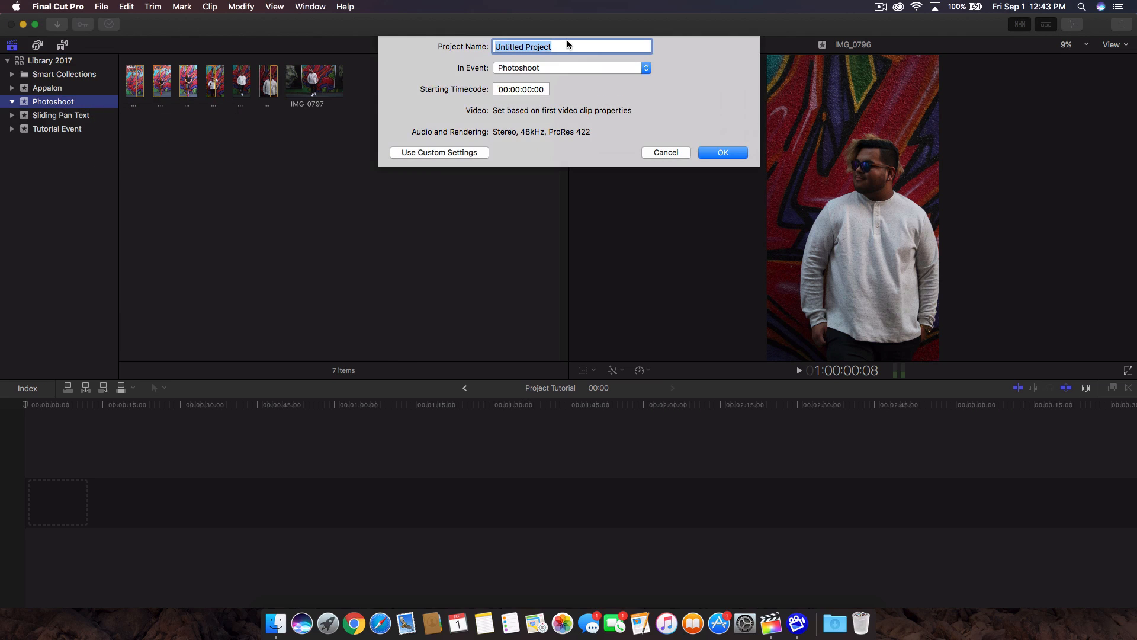
{"action": "key", "text": "delete"}
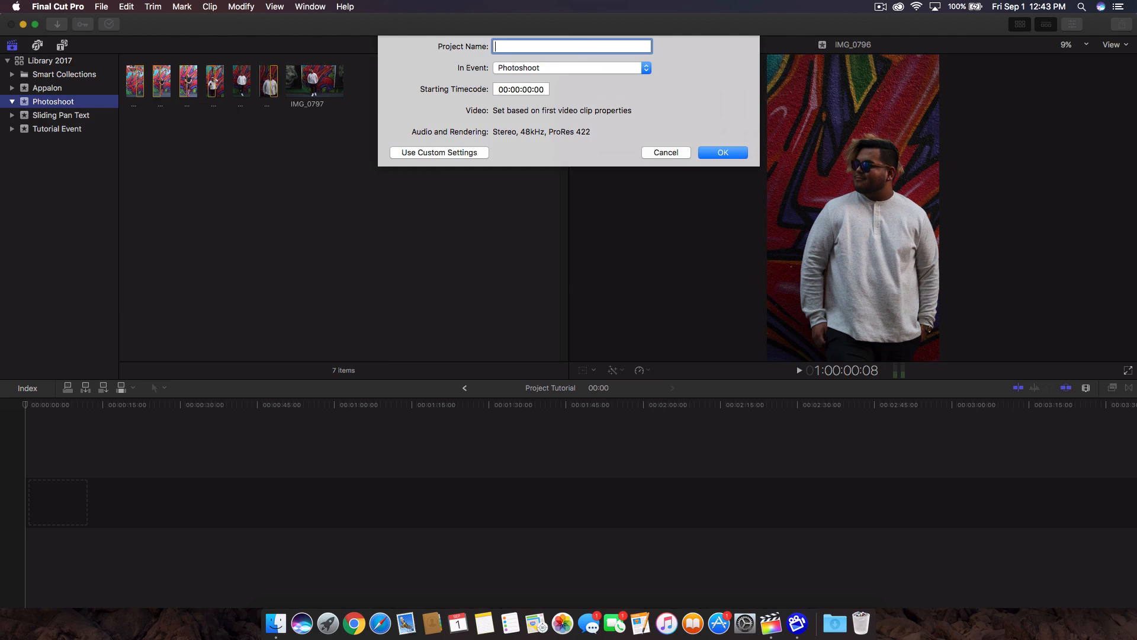
{"action": "type", "text": "Photoshoots"}
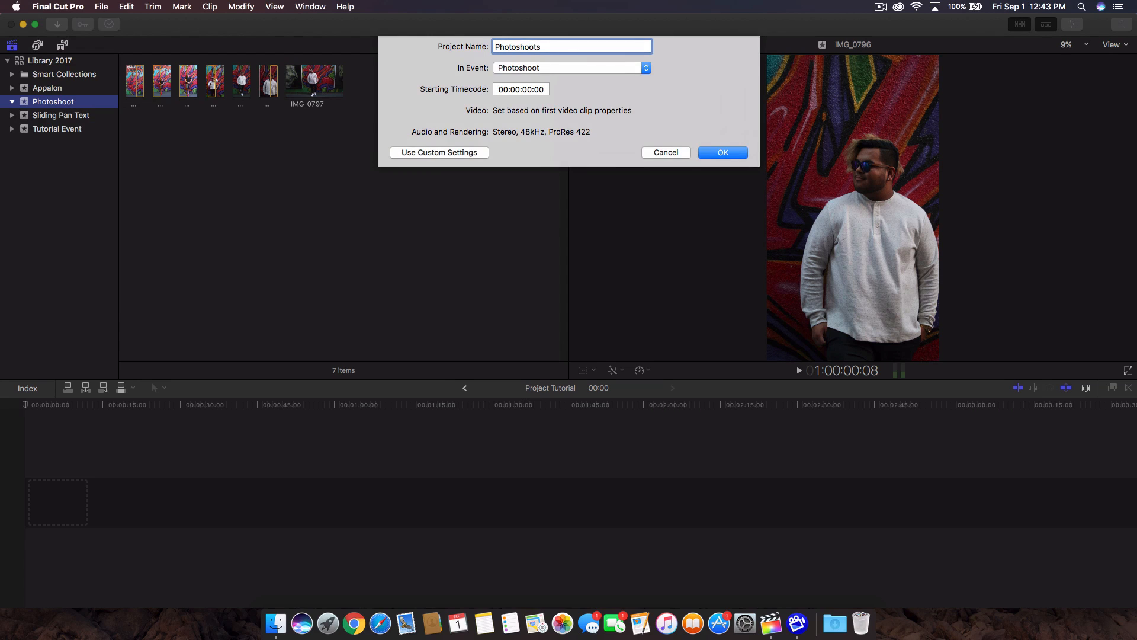
{"action": "left_click", "coordinate": [721, 152]}
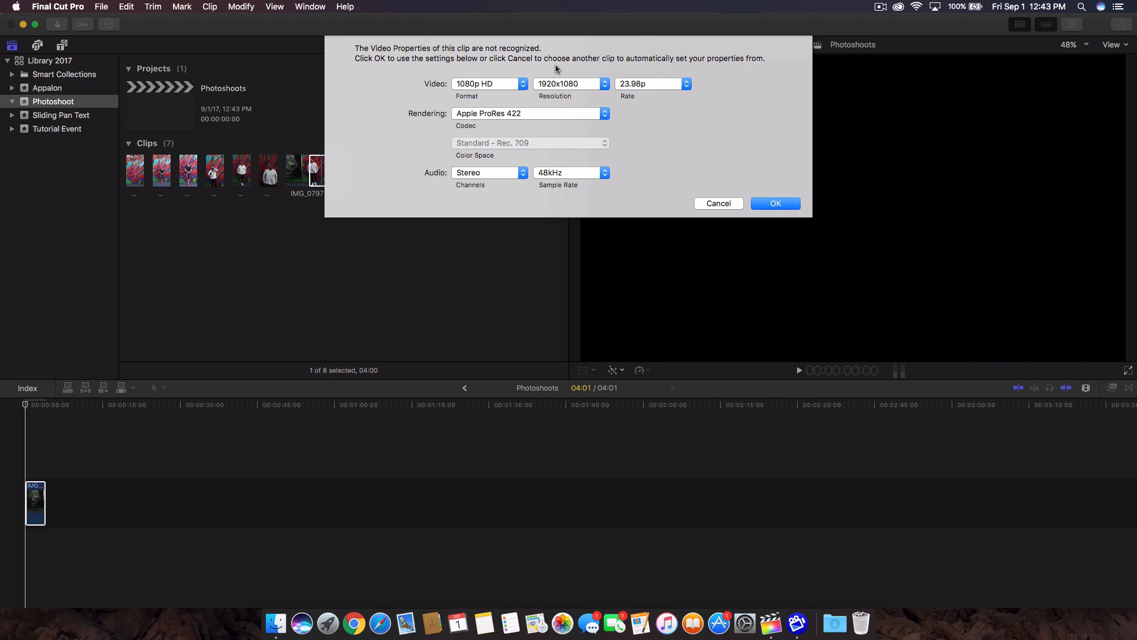
{"action": "mouse_move", "coordinate": [683, 167]}
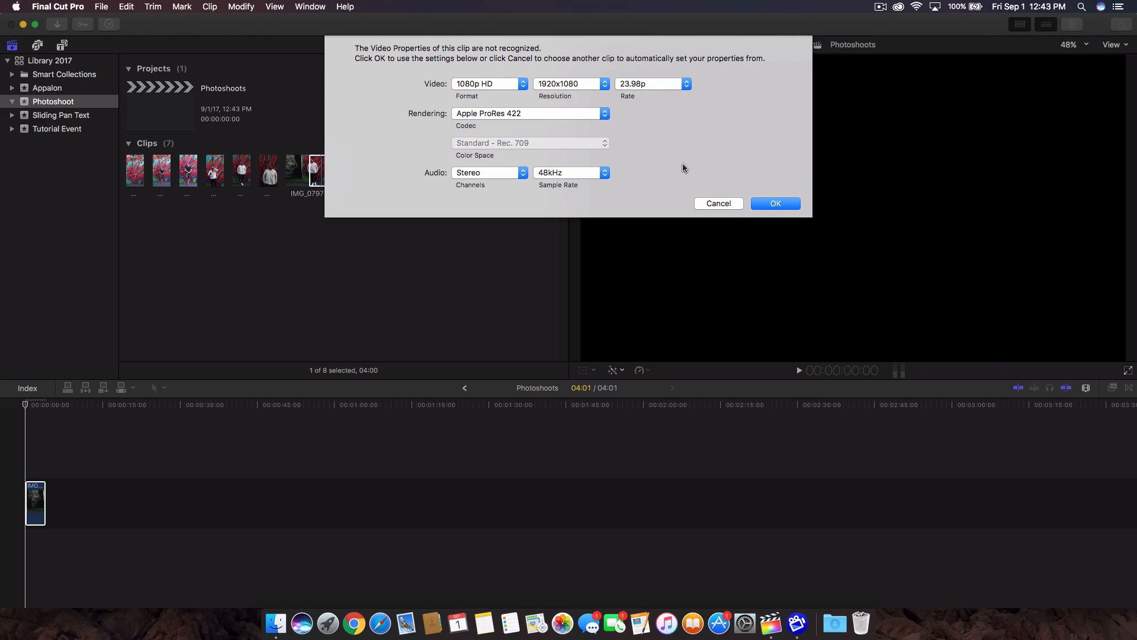
- Accept the suggested 1080p HD, 1920x1080, 23.98p video properties
{"action": "left_click", "coordinate": [775, 204]}
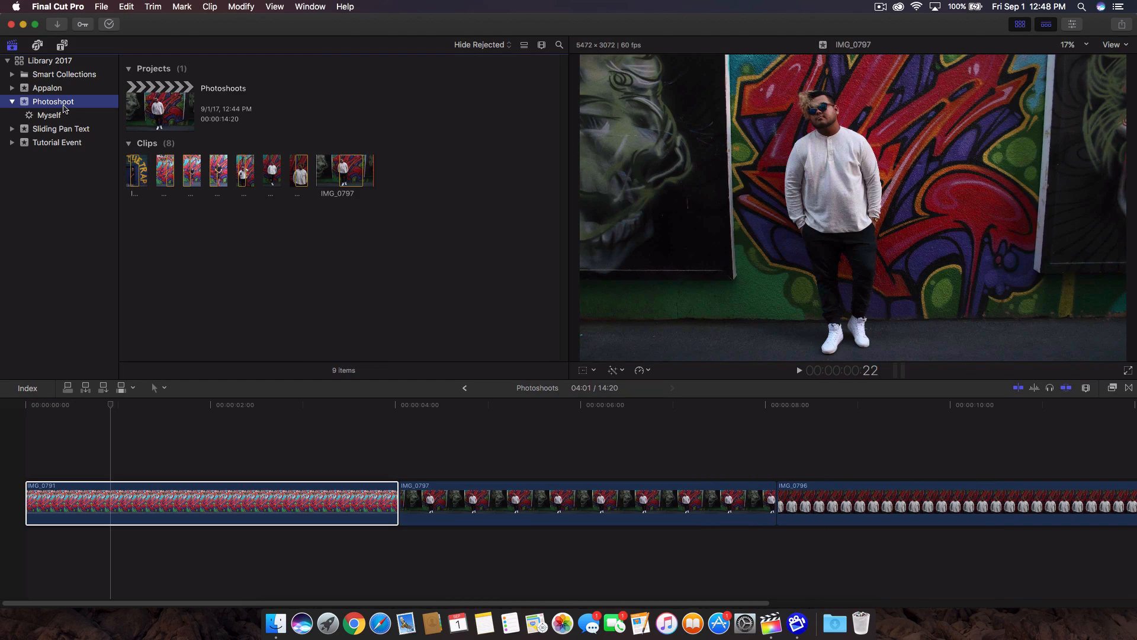
{"action": "mouse_move", "coordinate": [53, 101]}
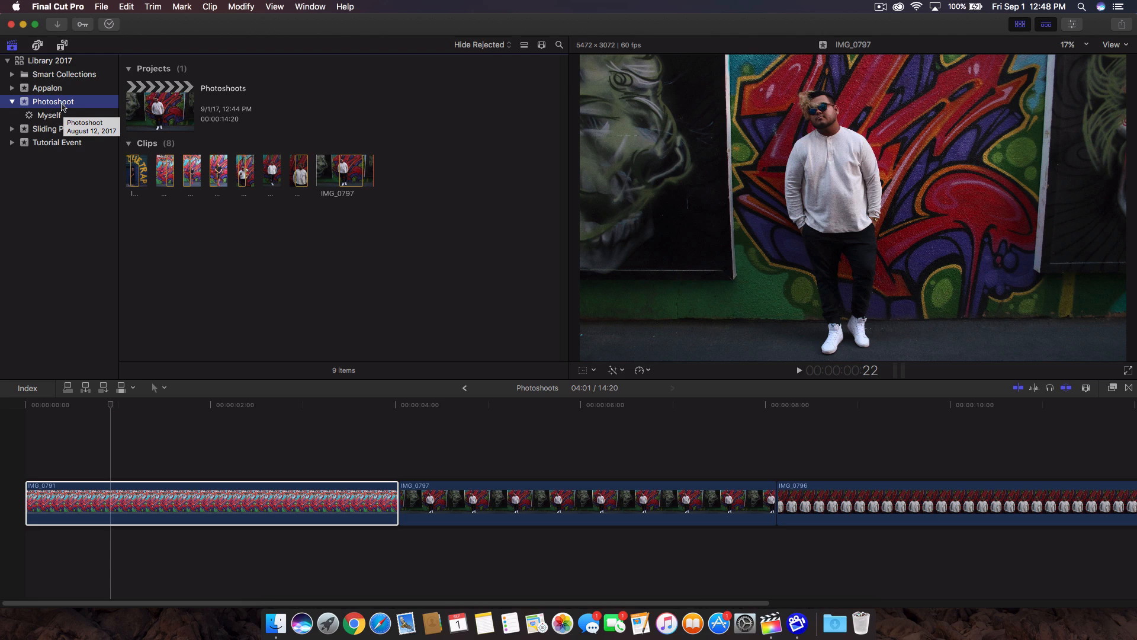
{"action": "mouse_move", "coordinate": [65, 112]}
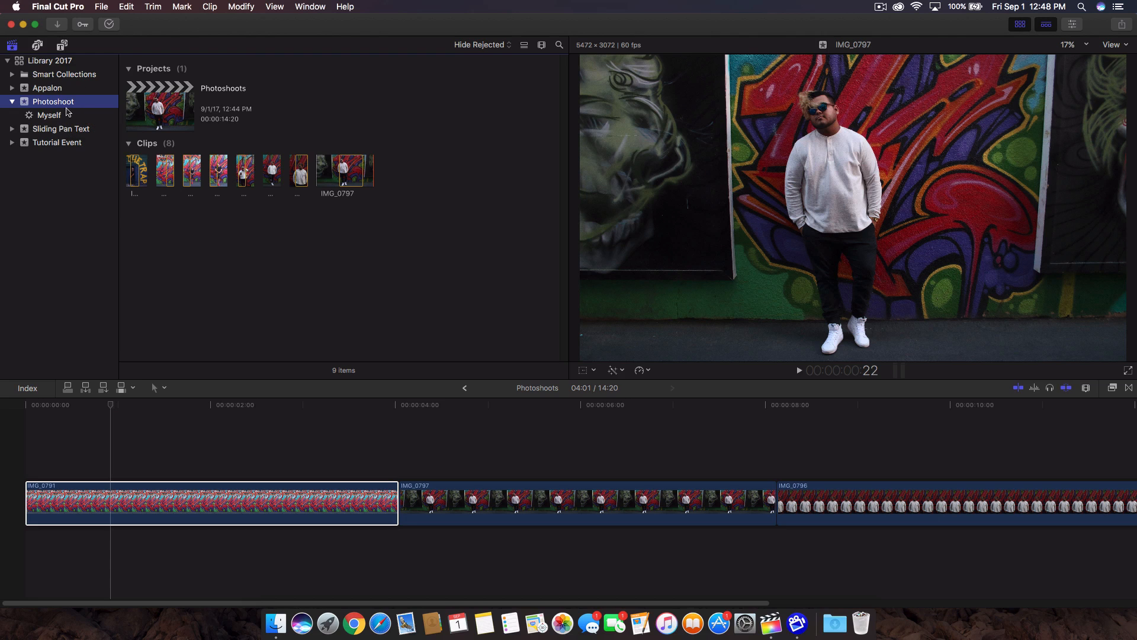
- Browse the Edit and File menus, then choose Relink Files… to open the missing-files dialog
{"action": "left_click", "coordinate": [126, 7]}
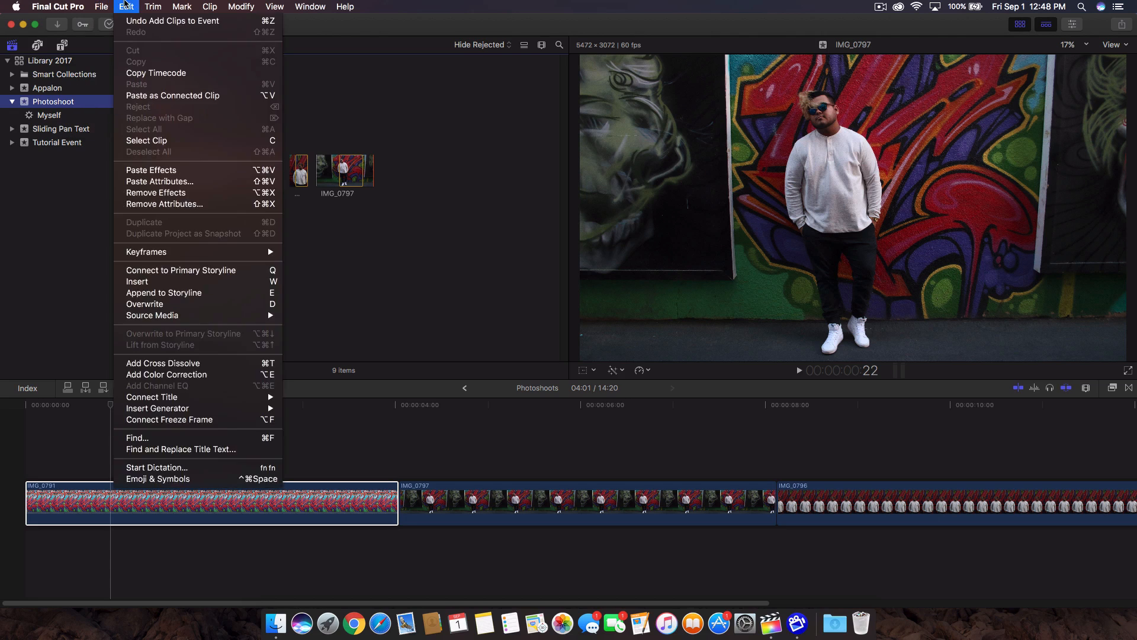
{"action": "left_click", "coordinate": [101, 7]}
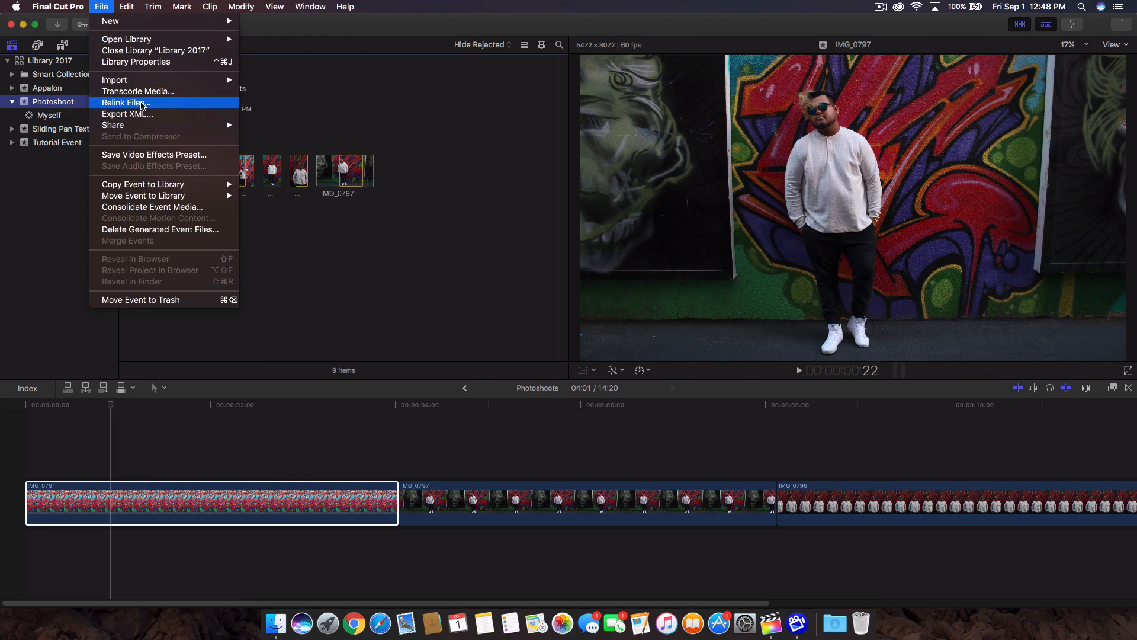
{"action": "left_click", "coordinate": [124, 102]}
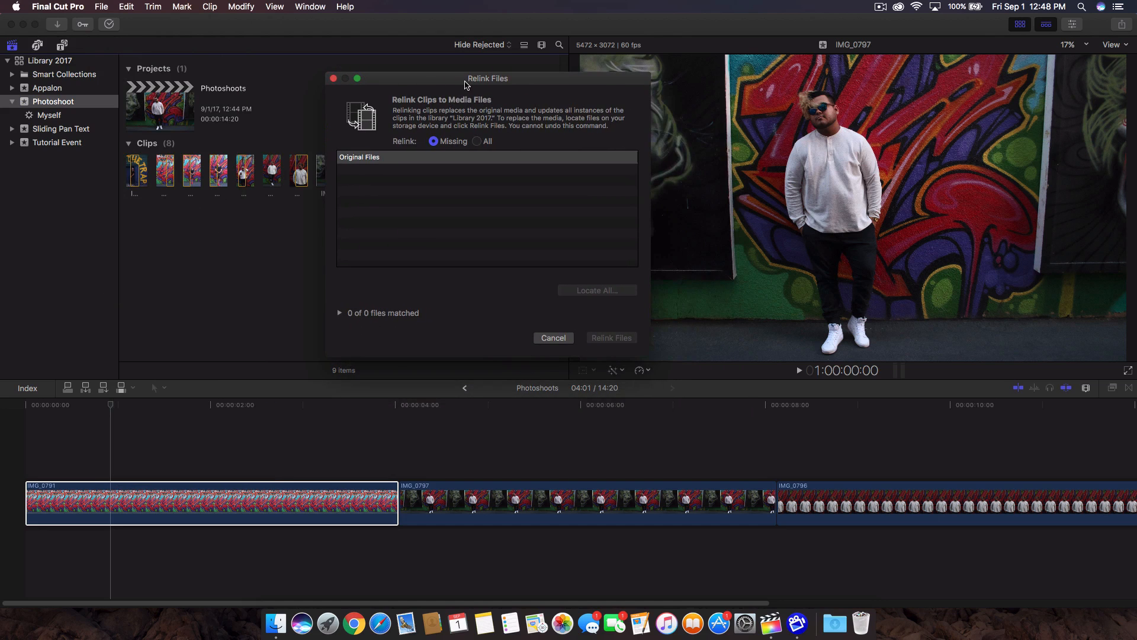
{"action": "mouse_move", "coordinate": [471, 115]}
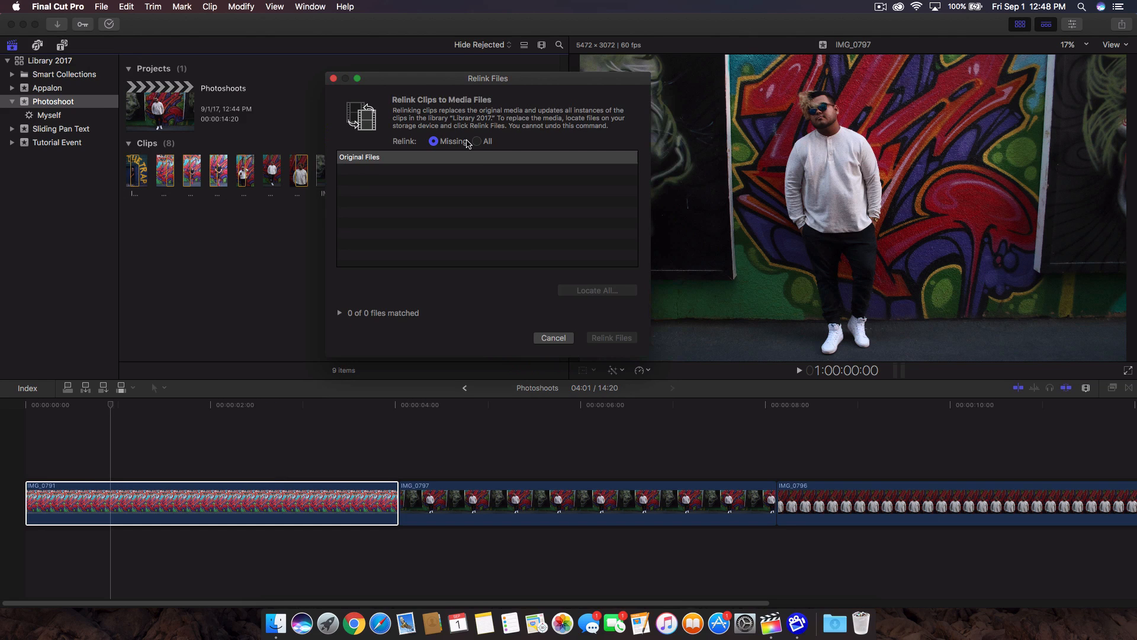
{"action": "mouse_move", "coordinate": [525, 237]}
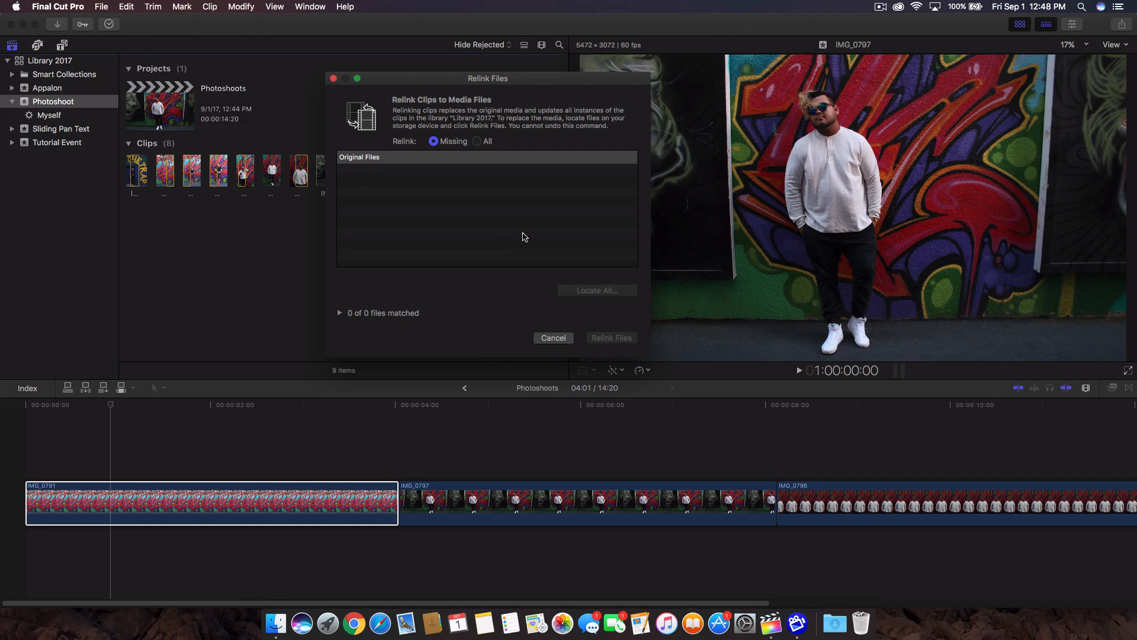